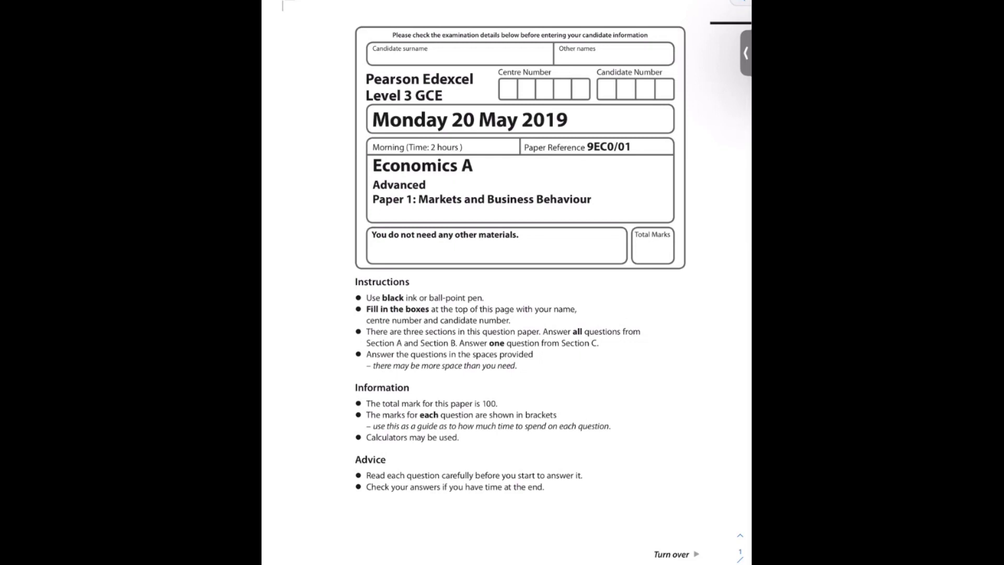
Step: Ring the exam year 2019 and the Paper 1 title in red on the cover page
{"action": "left_click_drag", "start_coordinate": [513, 125], "coordinate": [567, 119]}
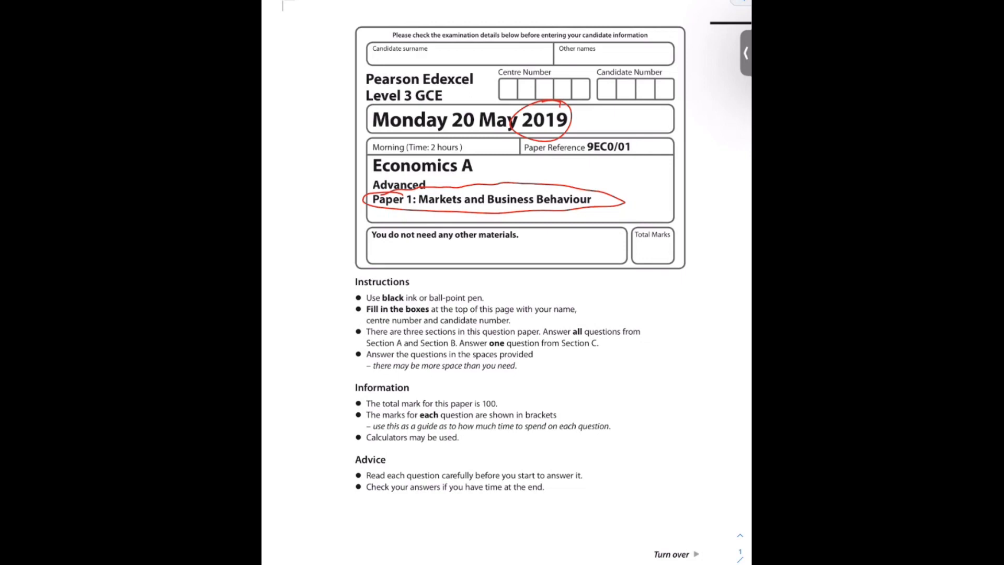
{"action": "scroll", "scroll_direction": "down", "scroll_amount": 3}
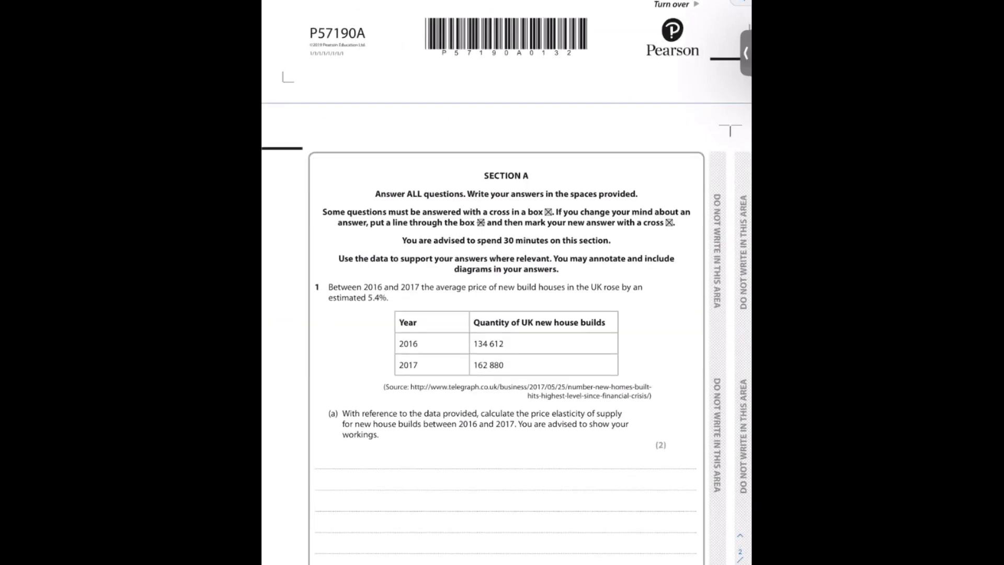
Step: Circle Section A's advised 30 minutes and begin writing PE under question 1(a)
{"action": "left_click_drag", "start_coordinate": [501, 240], "coordinate": [553, 240]}
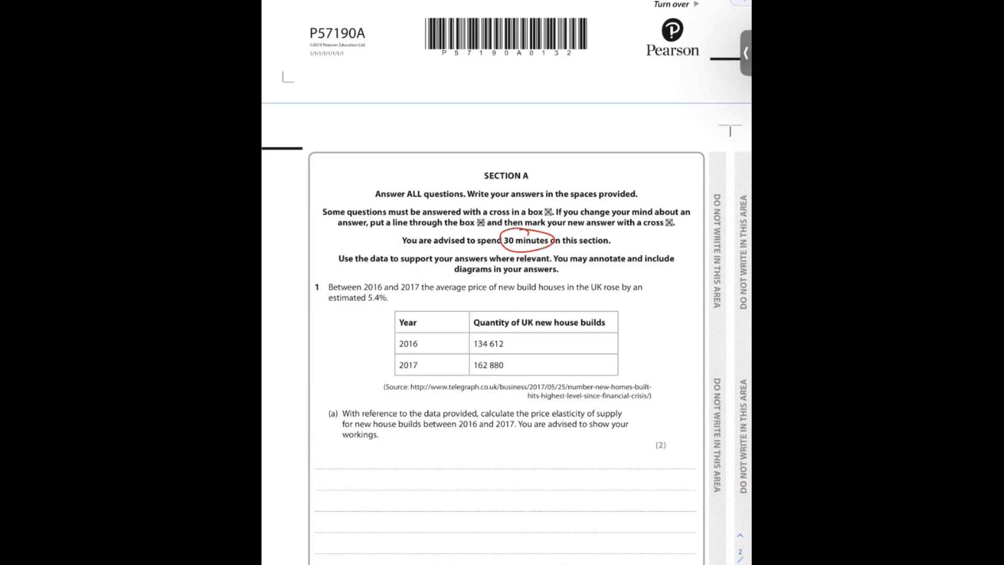
{"action": "type", "text": "PES = %Din QS"}
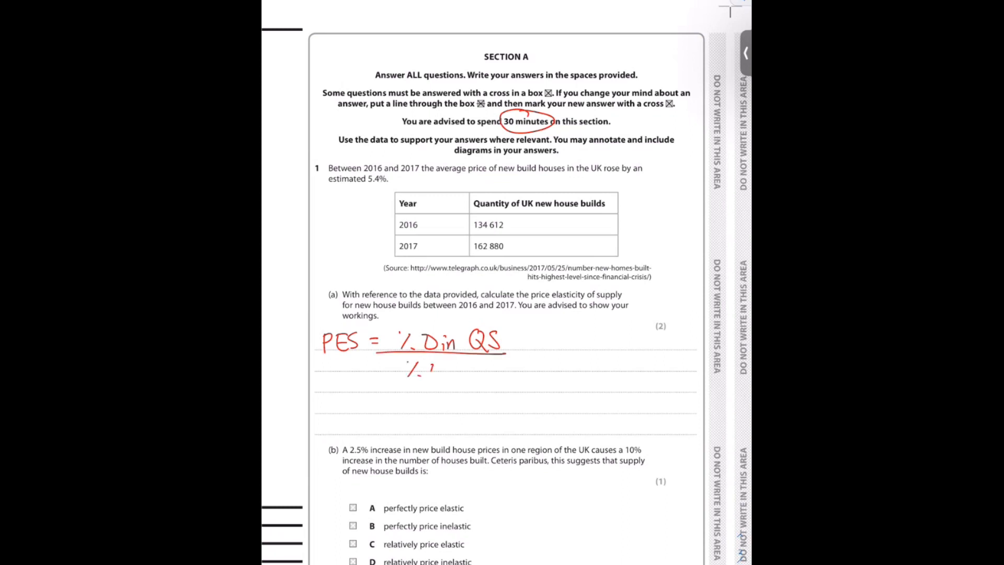
Step: Write the PES formula as %Δ in QS over %Δ in P, with 5.4% as denominator
{"action": "type", "text": "Din P"}
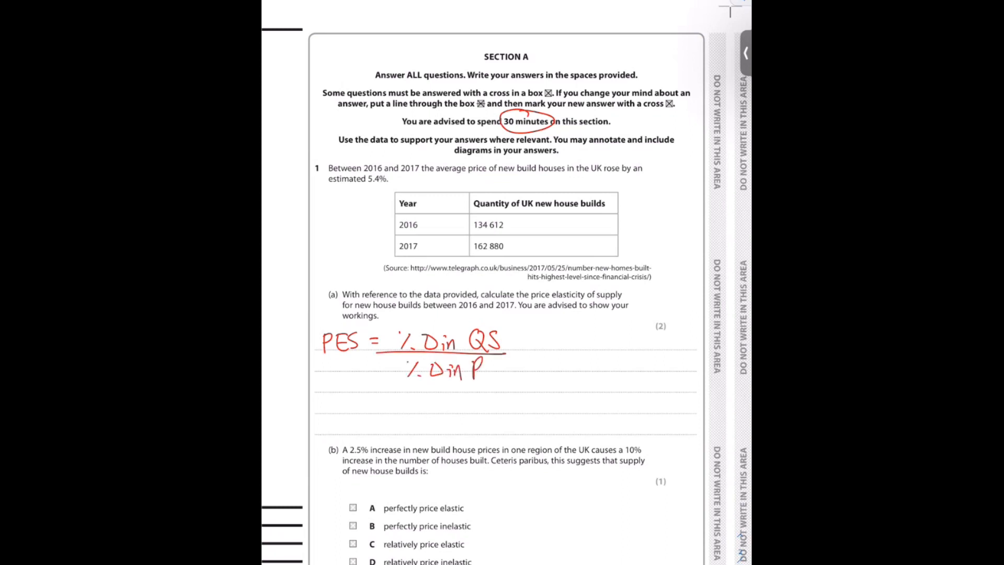
{"action": "type", "text": "="}
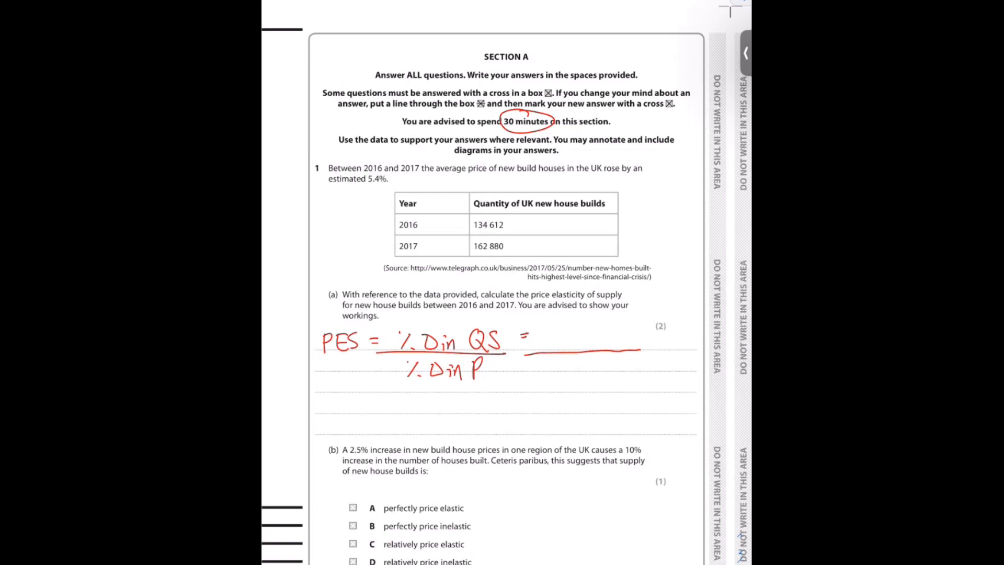
{"action": "type", "text": "5.4%"}
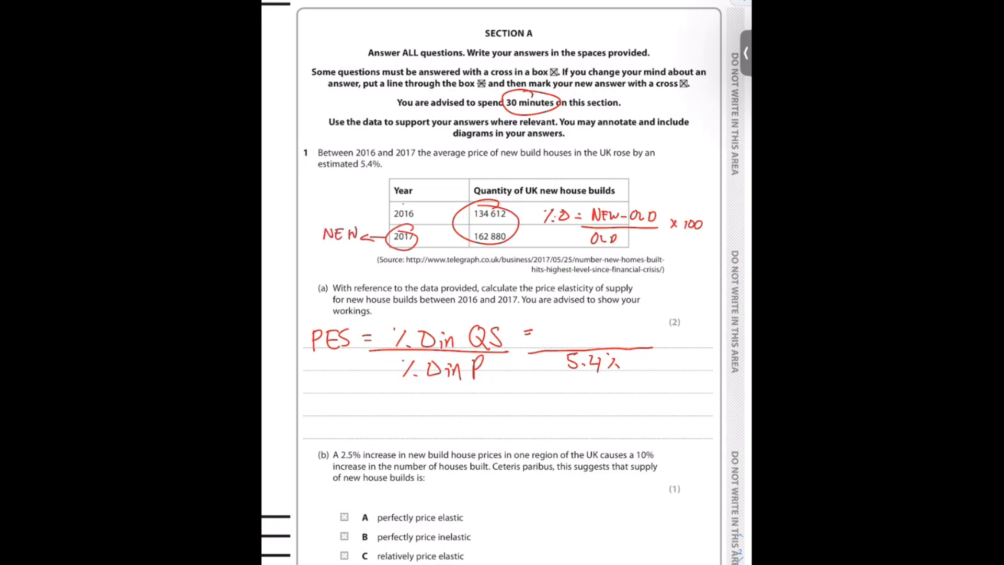
Step: Write 21% over 5.4% to give PES = 3.9 for question 1(a)
{"action": "scroll", "scroll_direction": "down", "scroll_amount": 3}
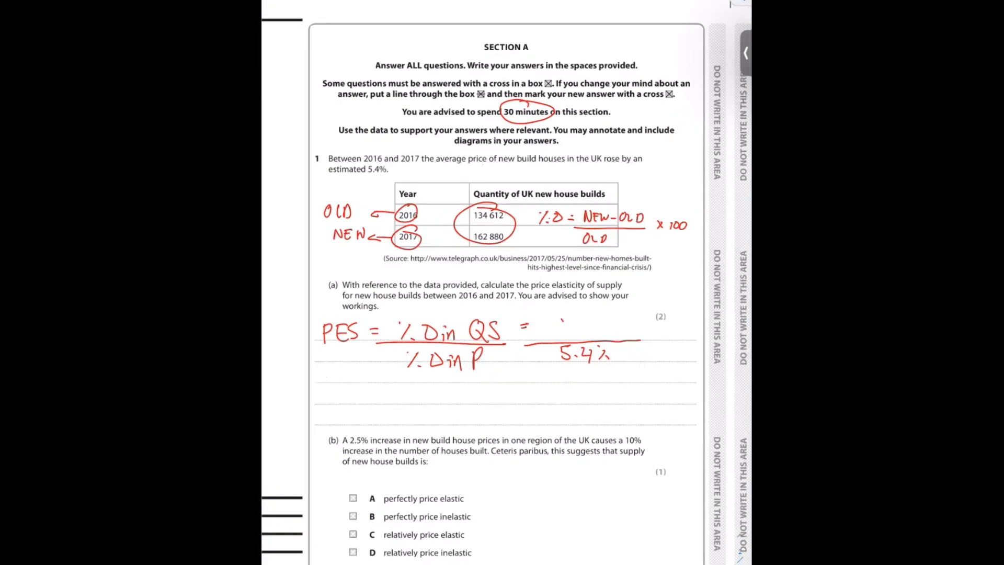
{"action": "type", "text": "21%"}
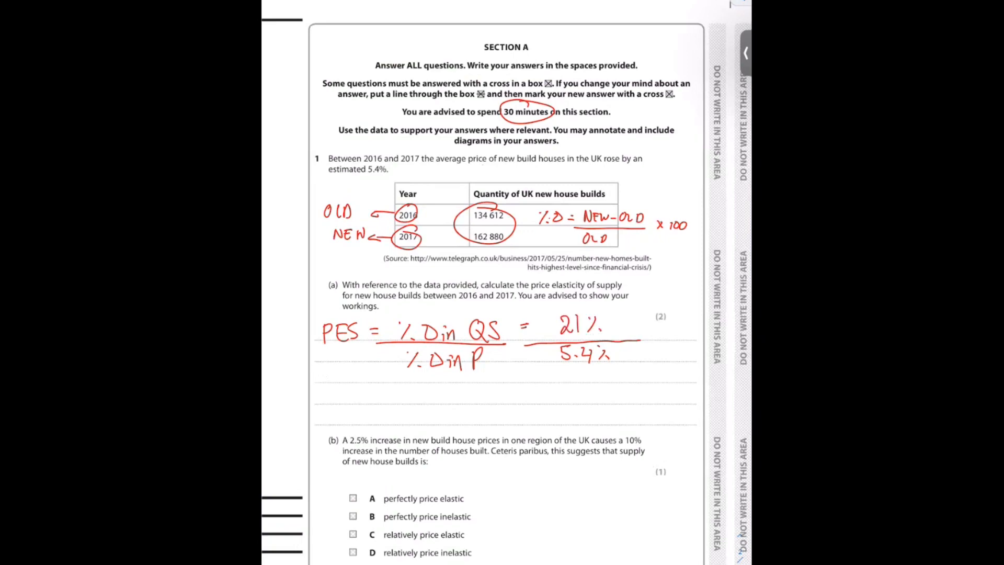
{"action": "scroll", "scroll_direction": "down", "scroll_amount": 3}
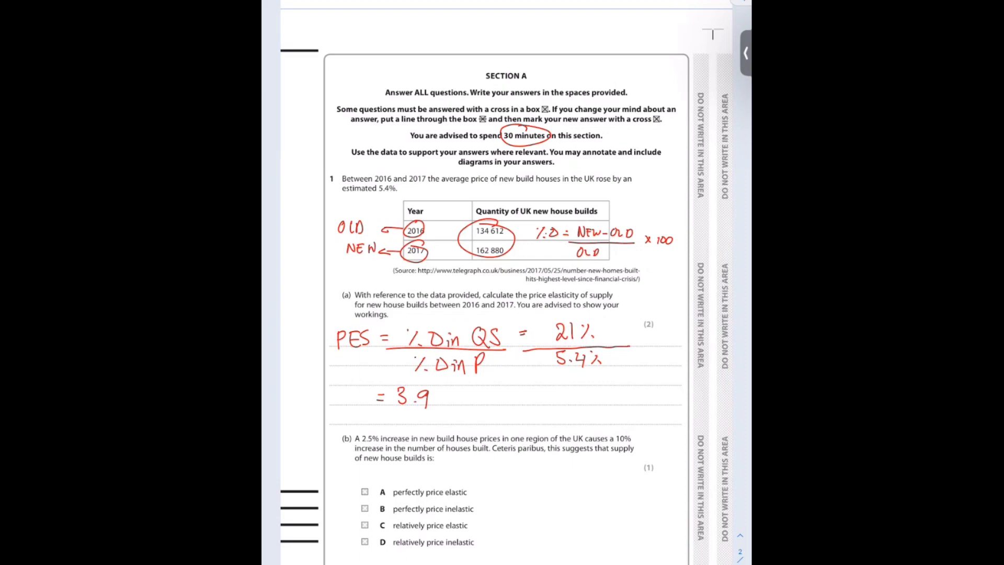
{"action": "scroll", "scroll_direction": "down", "scroll_amount": 3}
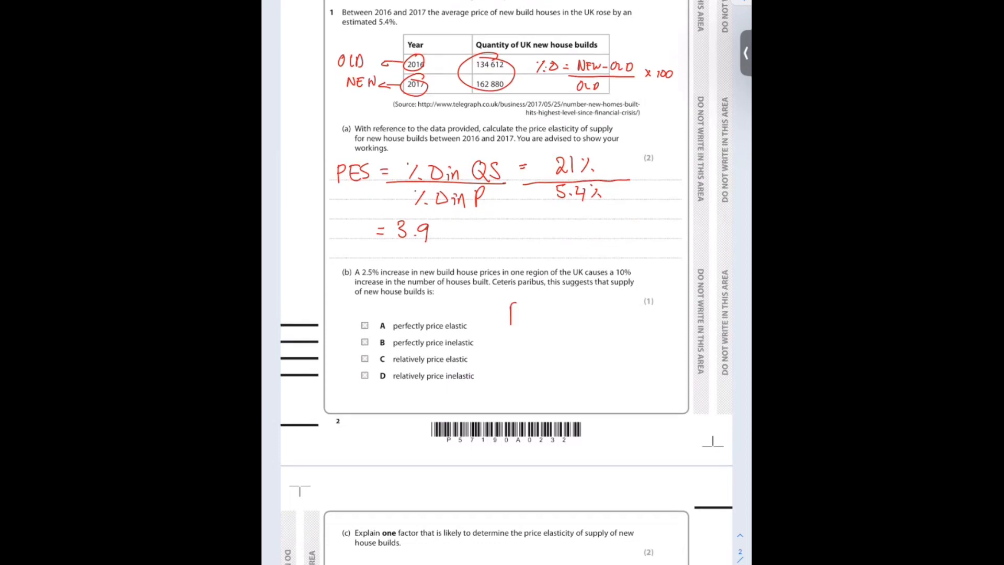
Step: Write PES = 10% ÷ 2.5% = 4, relatively elastic, then cross option C and annotate the other options
{"action": "type", "text": "PES ="}
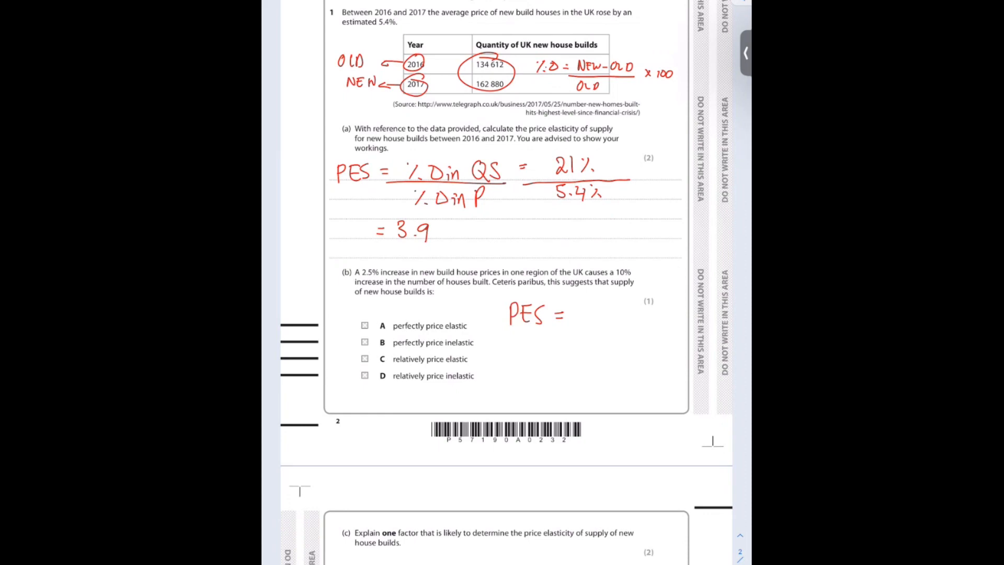
{"action": "type", "text": "10%"}
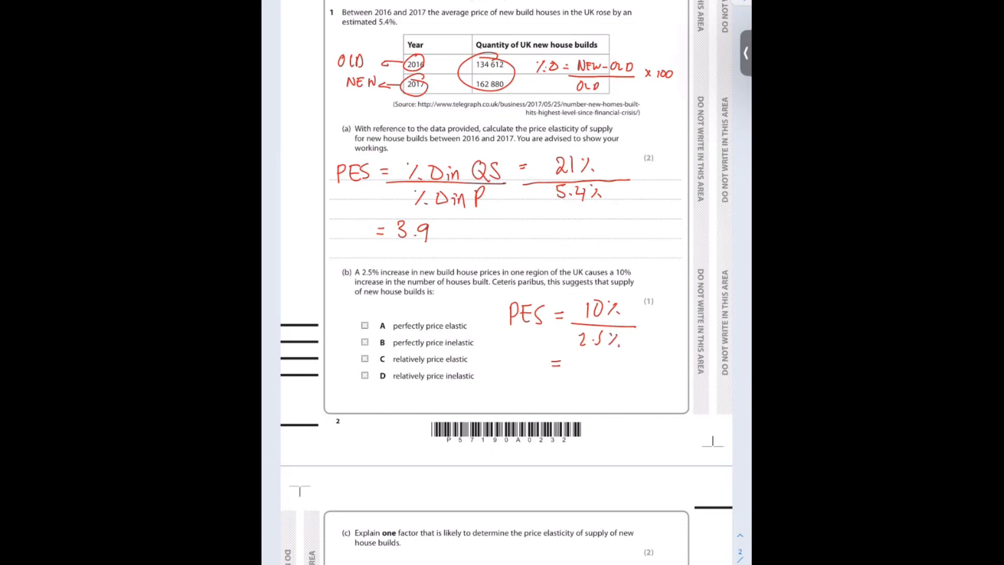
{"action": "type", "text": "4."}
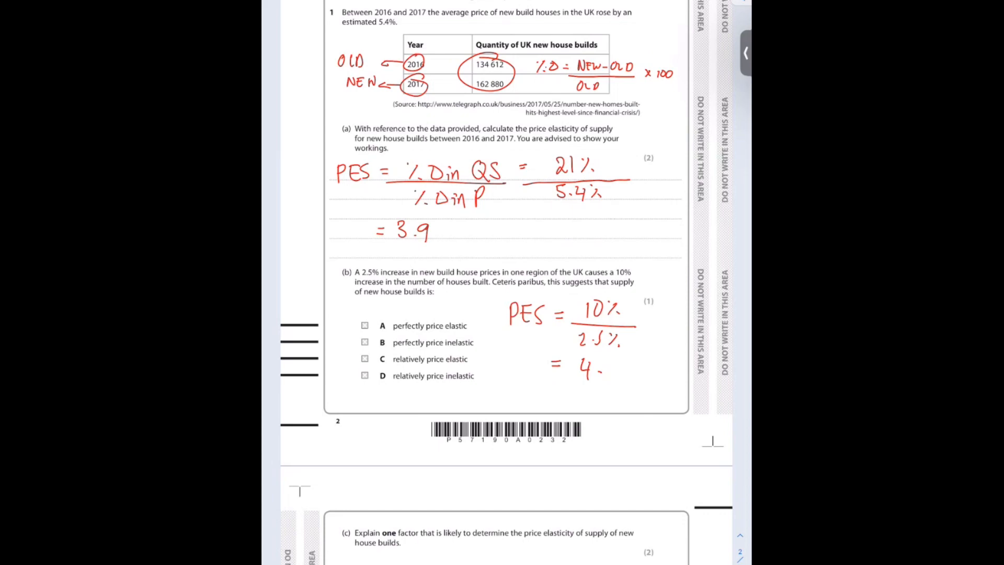
{"action": "type", "text": "R."}
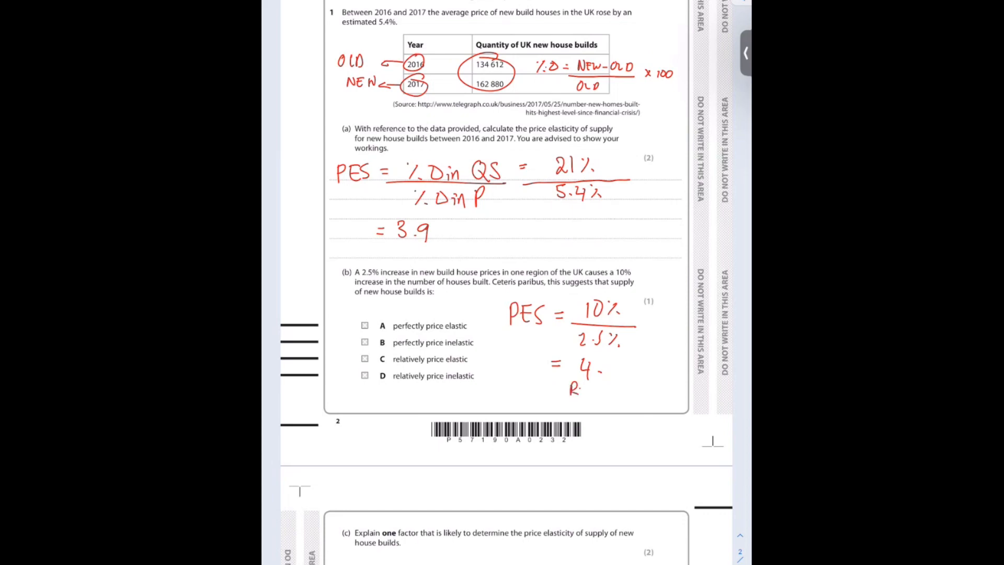
{"action": "type", "text": "Relatively"}
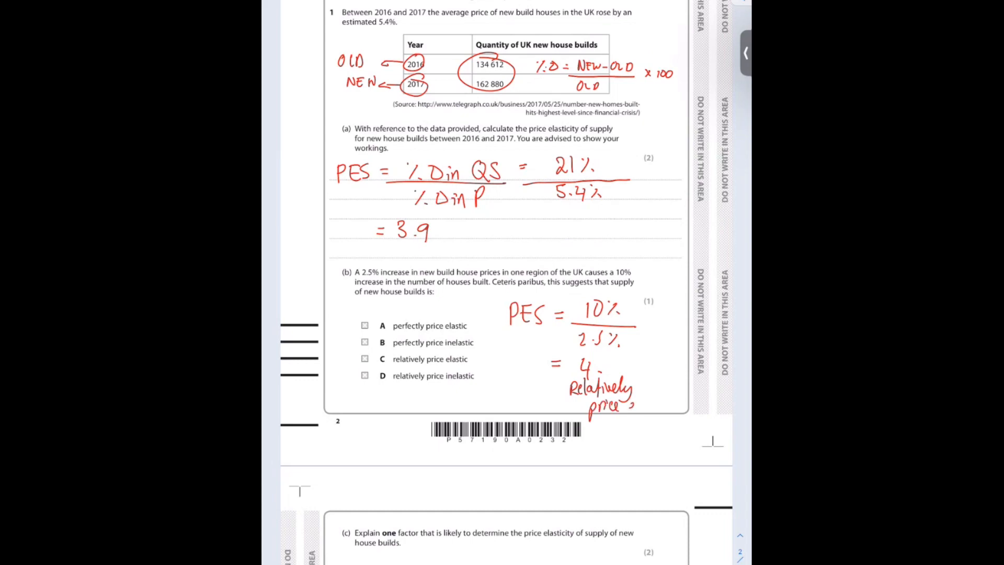
{"action": "type", "text": "elastic"}
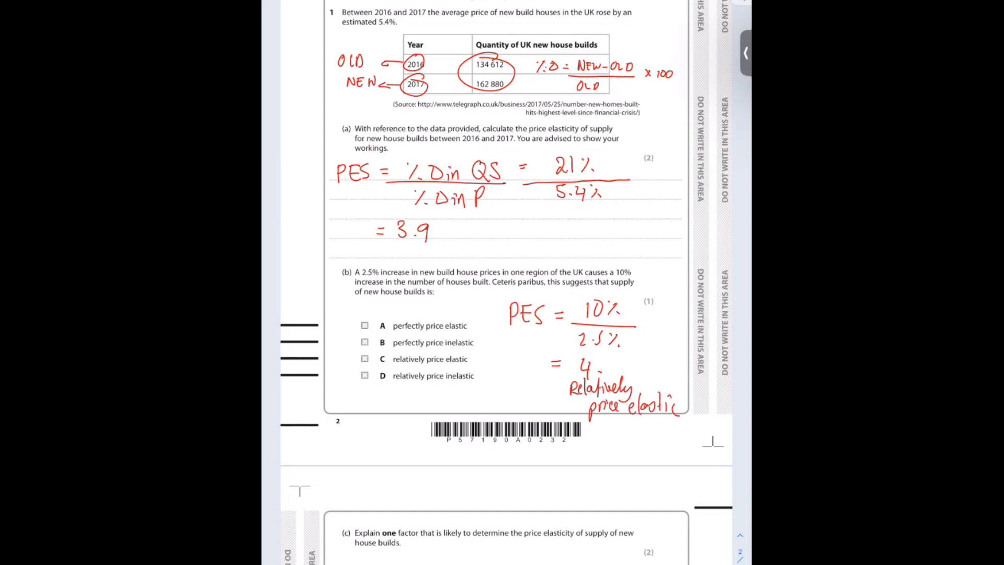
{"action": "left_click", "coordinate": [364, 359]}
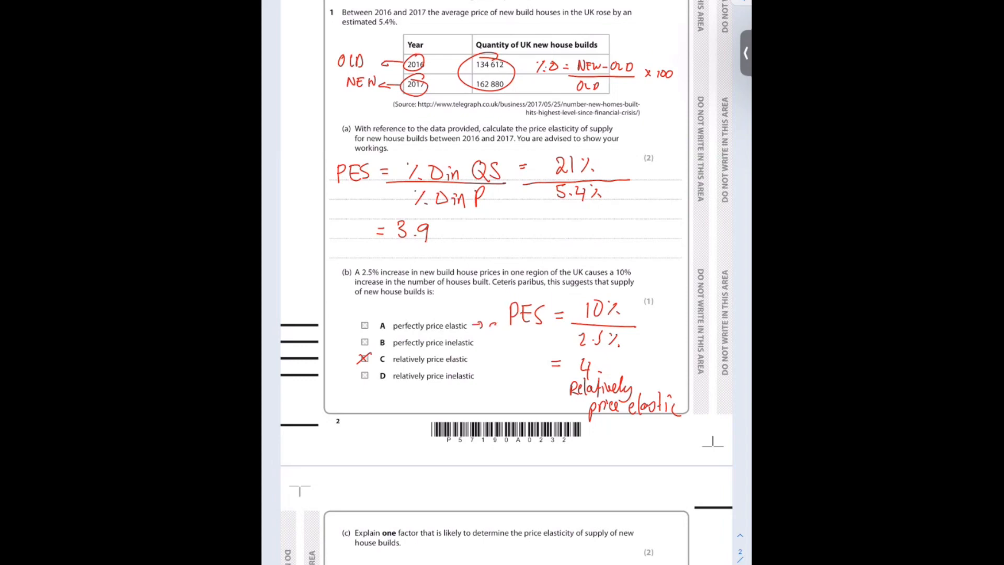
{"action": "left_click_drag", "start_coordinate": [477, 326], "coordinate": [490, 343]}
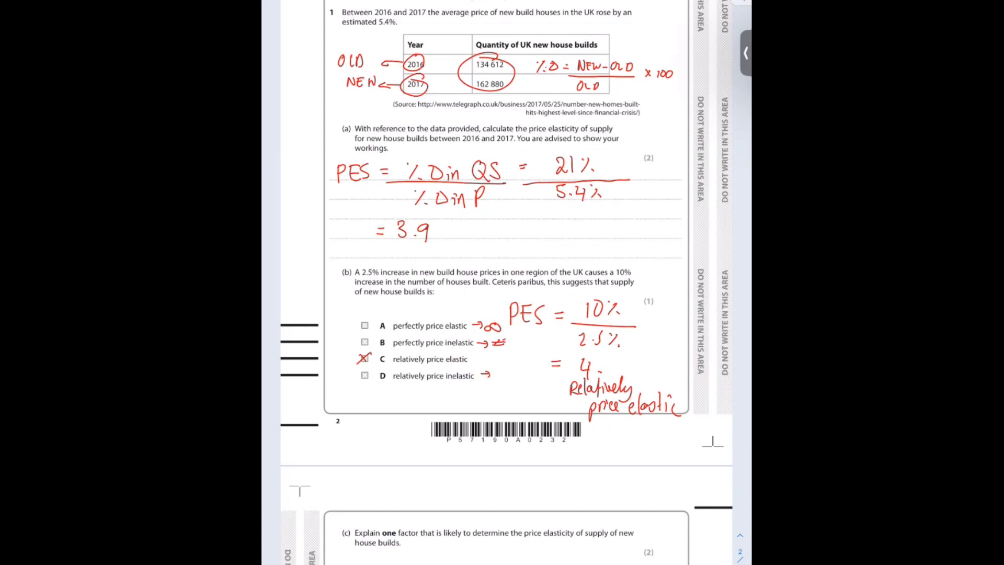
Step: Note 'not less than 1' beside the 1(b) options
{"action": "type", "text": "0"}
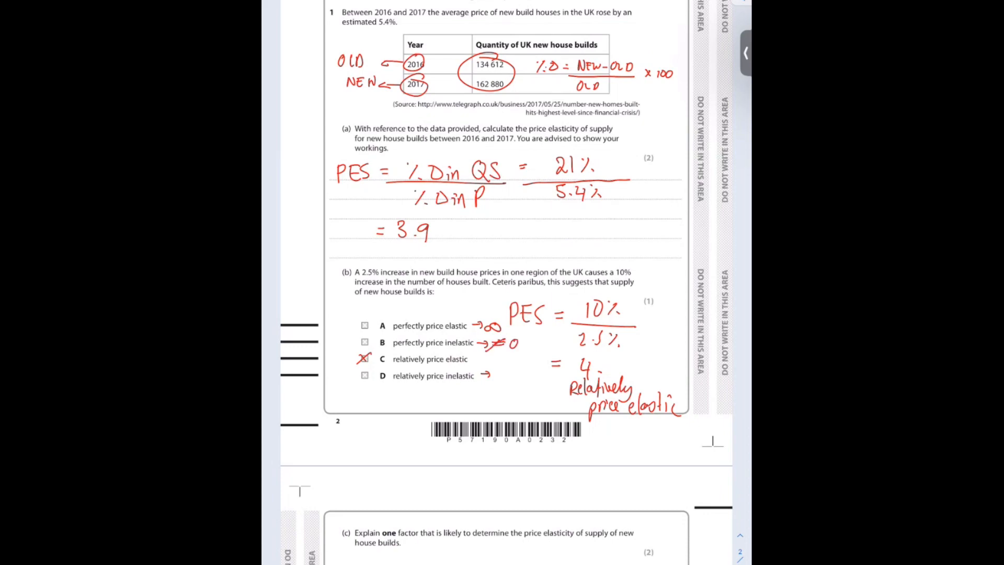
{"action": "type", "text": "not less"}
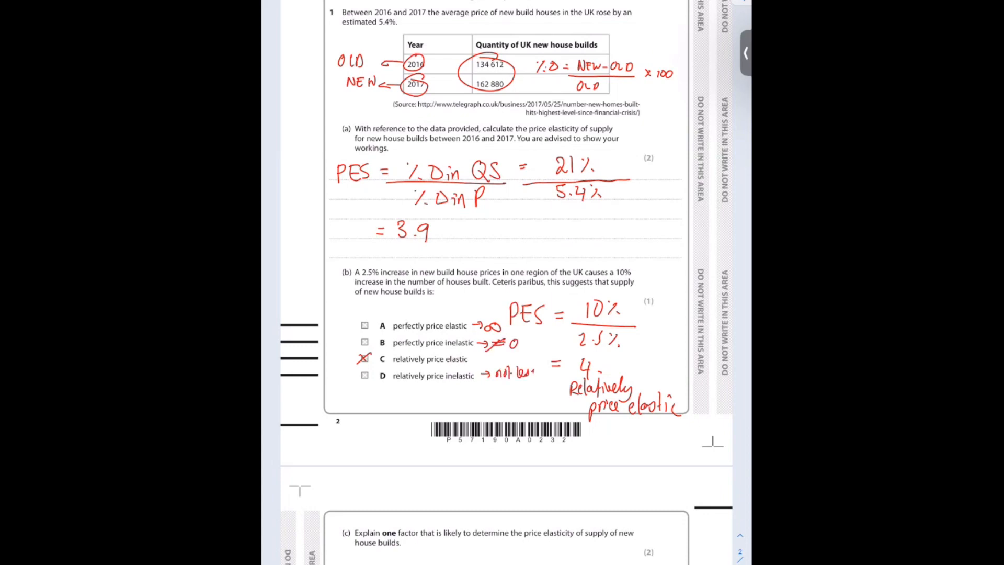
{"action": "type", "text": "than 1"}
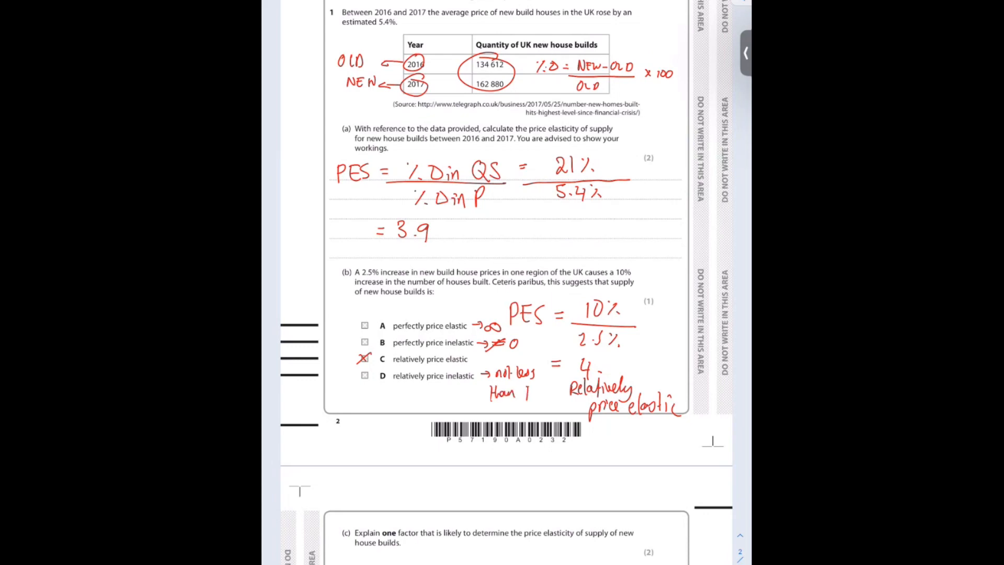
{"action": "scroll", "scroll_direction": "down", "scroll_amount": 3}
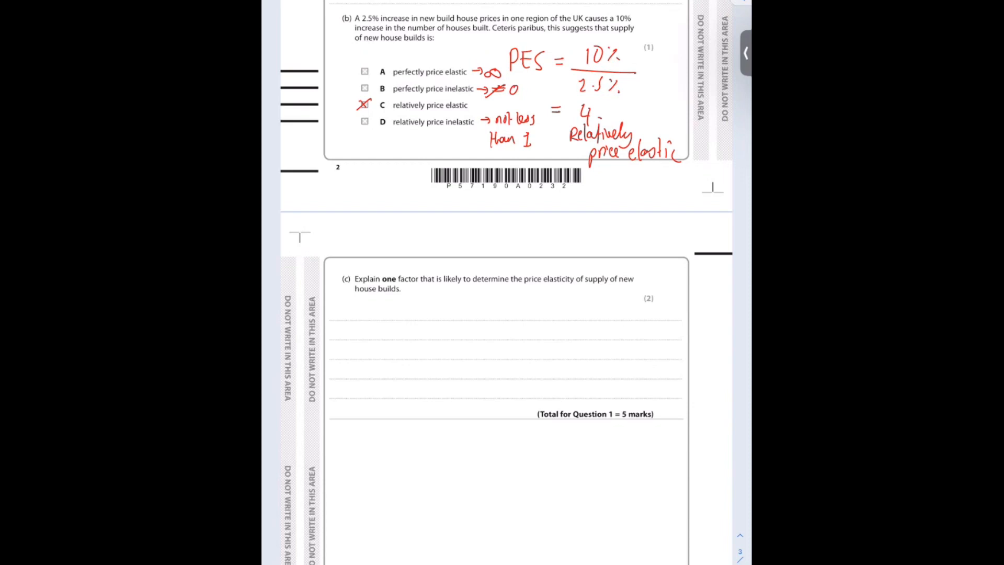
Step: Write that raw material availability is one factor influencing the PES of new housebuilding
{"action": "type", "text": "One factor"}
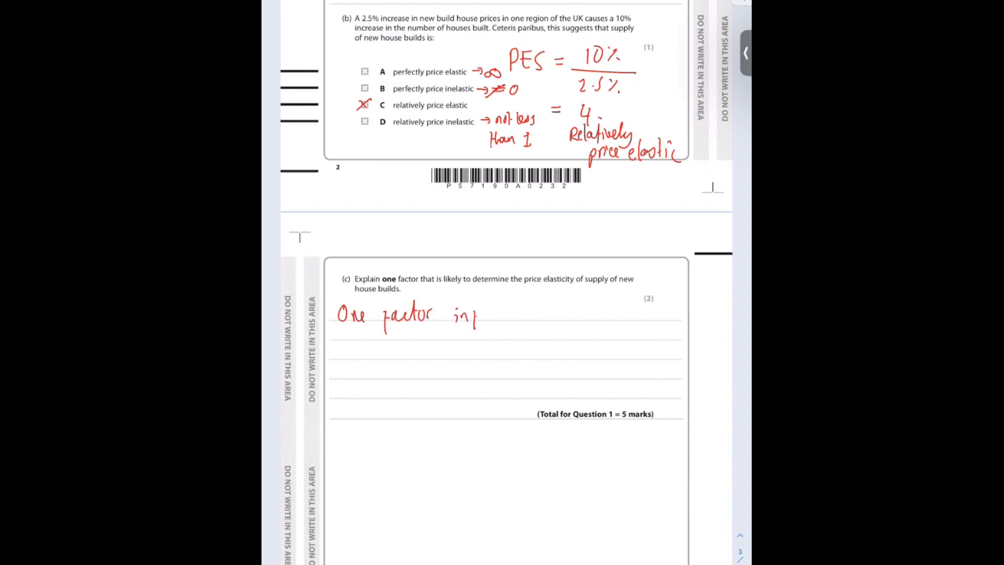
{"action": "type", "text": "influenc"}
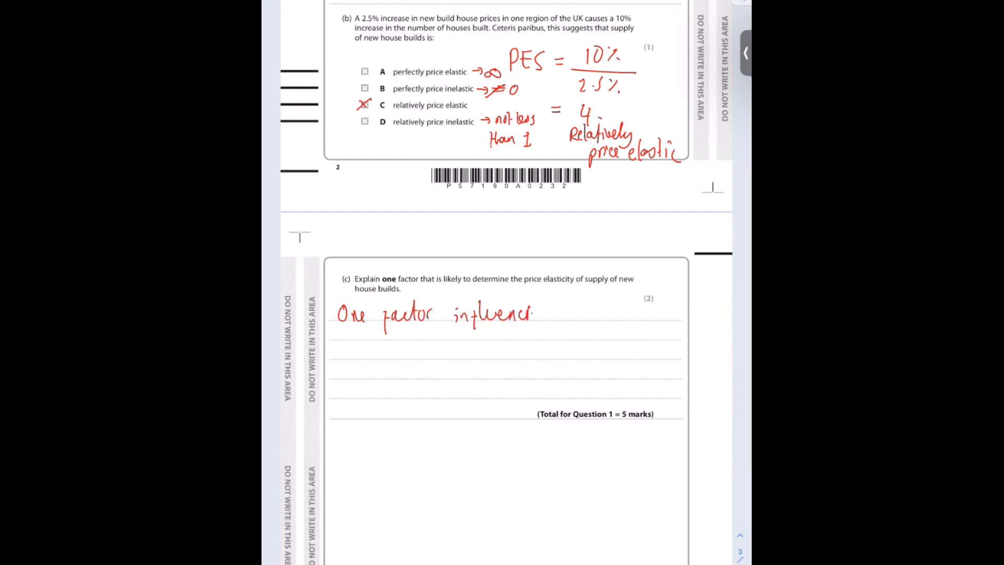
{"action": "type", "text": "influencing the P"}
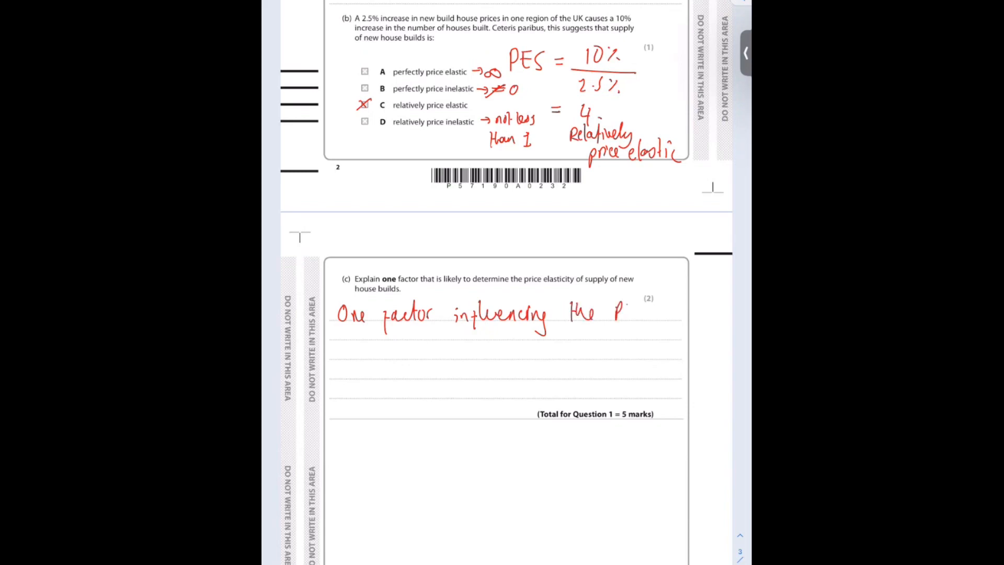
{"action": "type", "text": "ES of"}
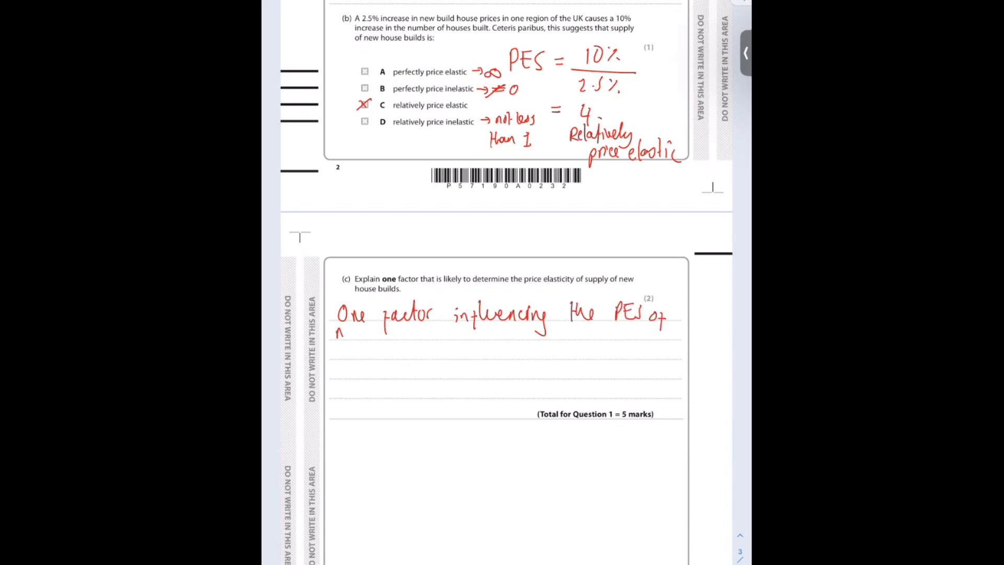
{"action": "type", "text": "new hou"}
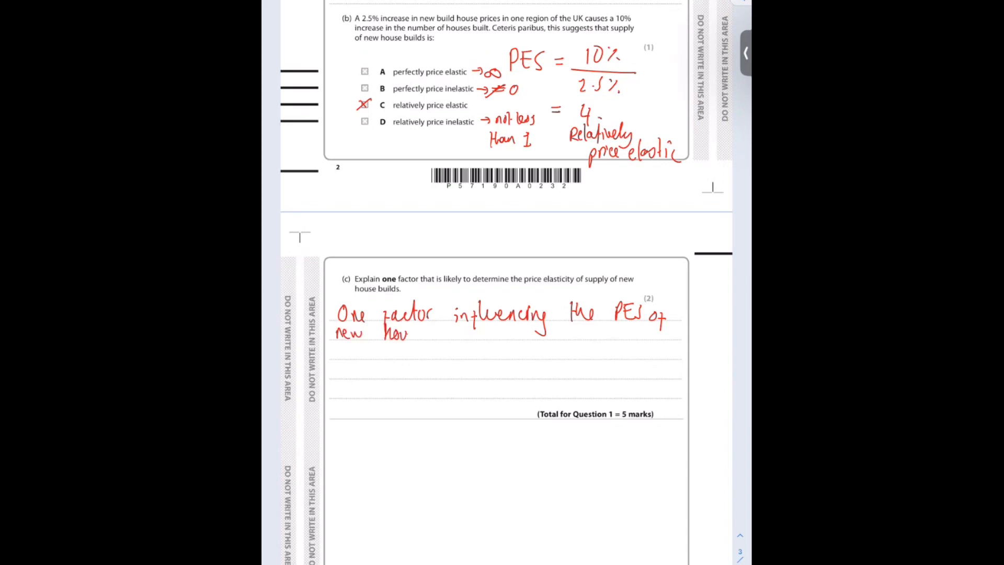
{"action": "type", "text": "housebuilds is th"}
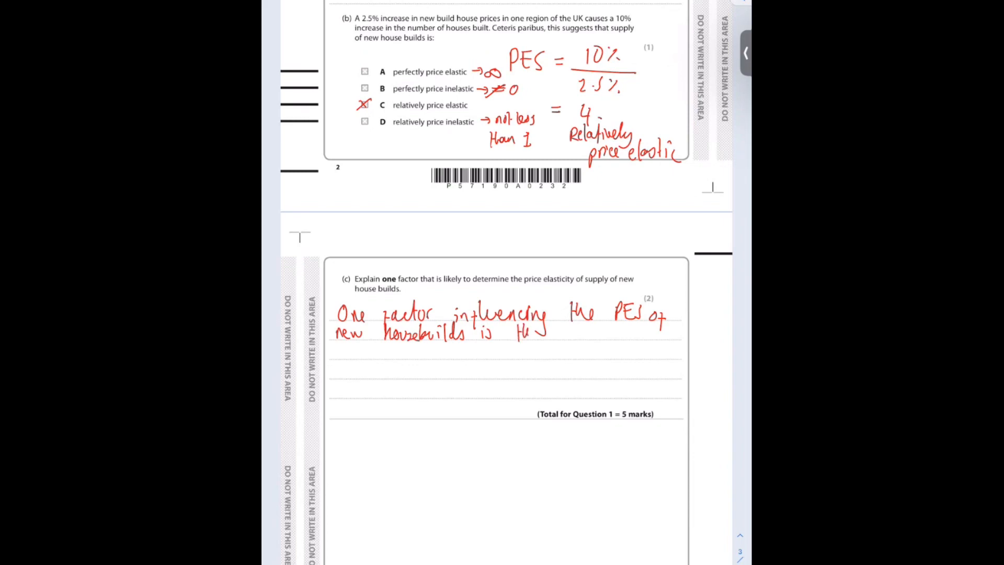
{"action": "type", "text": "svy"}
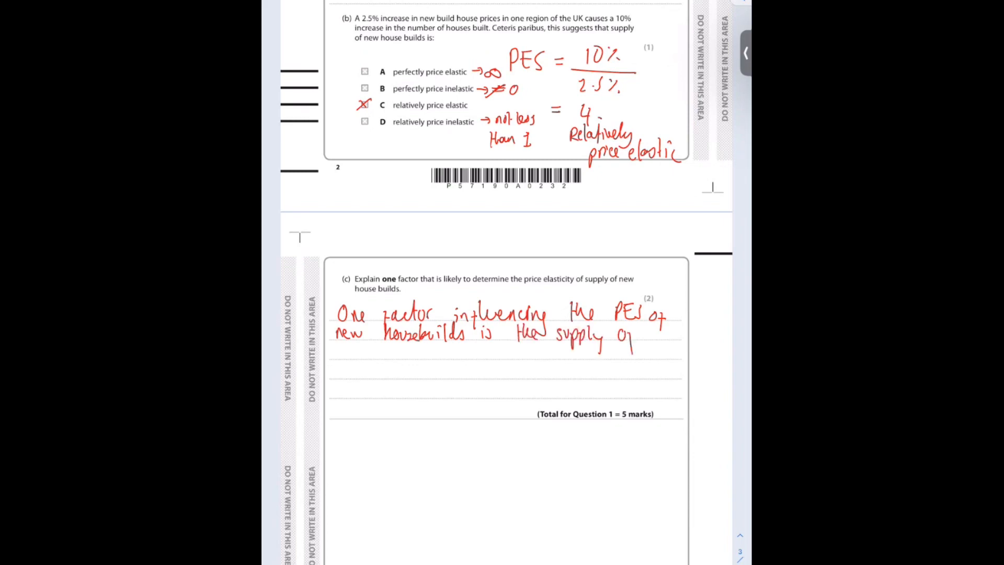
{"action": "type", "text": "raw m"}
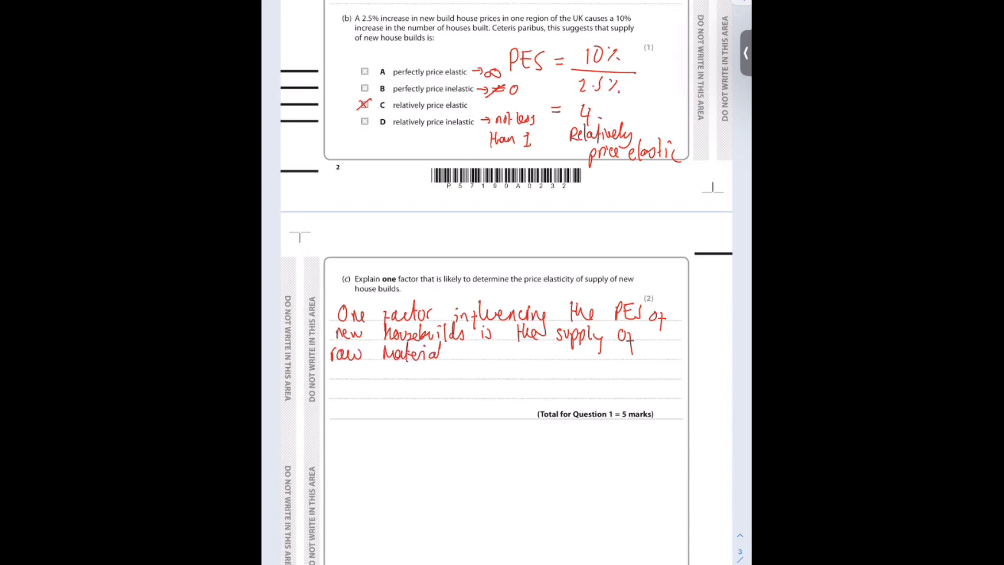
{"action": "type", "text": "available. T"}
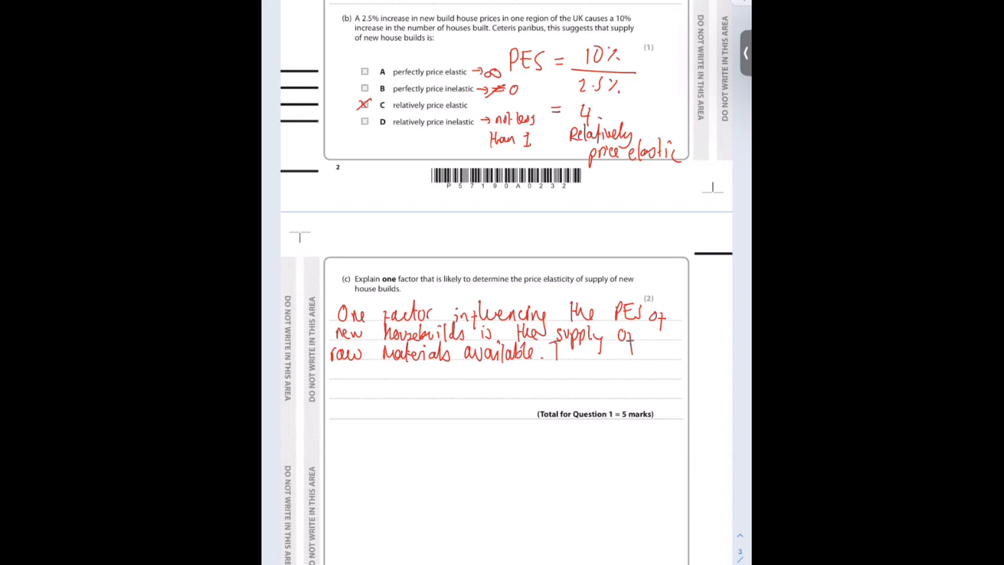
Step: Explain that raw material shortages make supply more price inelastic
{"action": "type", "text": "If they are"}
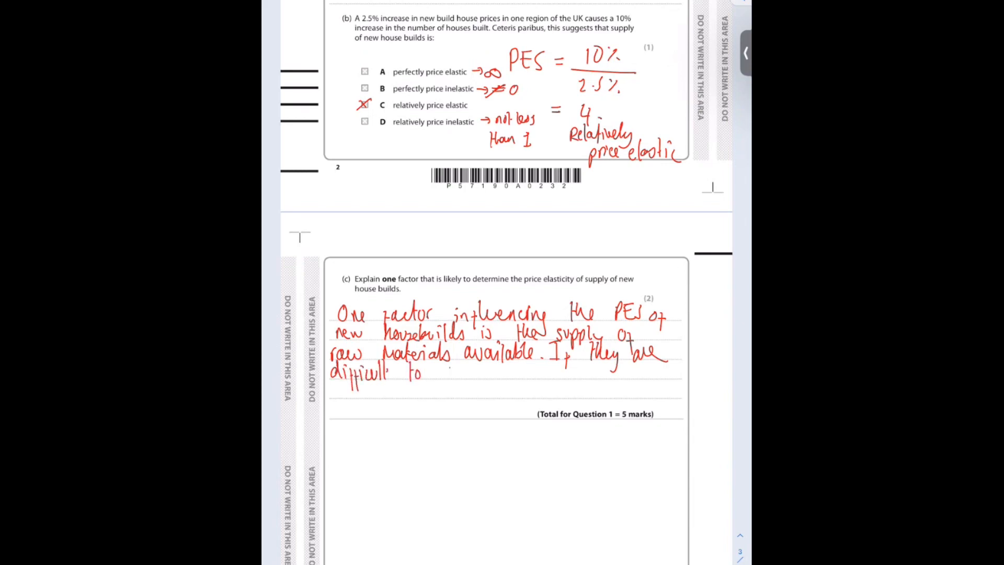
{"action": "type", "text": "obtai"}
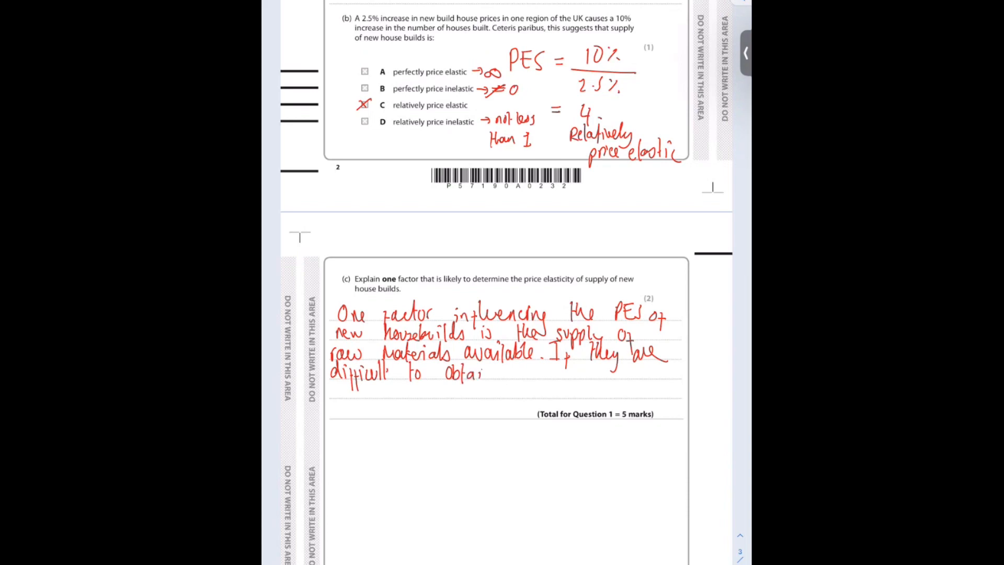
{"action": "type", "text": "n e.g. due to a"}
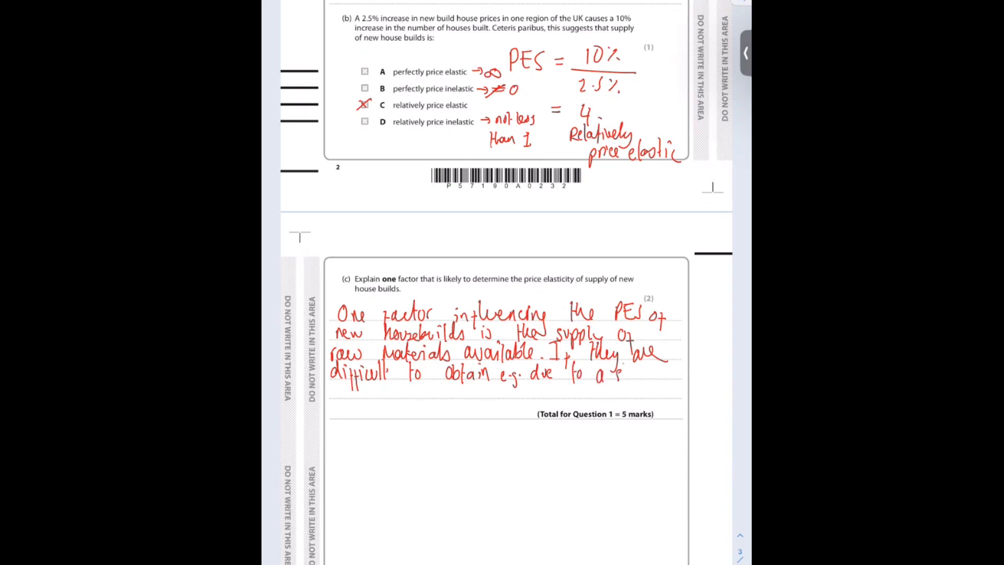
{"action": "type", "text": "shortage,"}
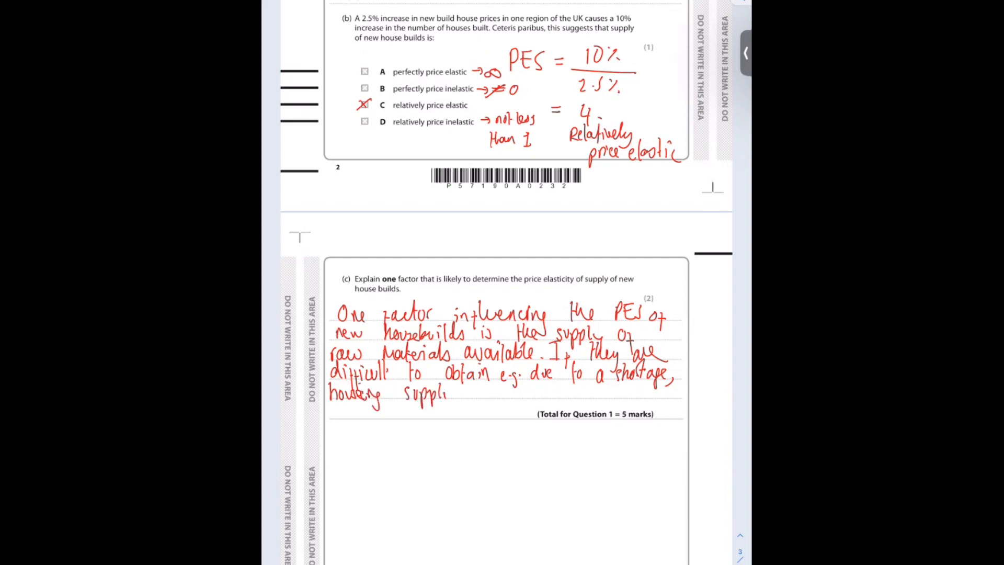
{"action": "type", "text": "become"}
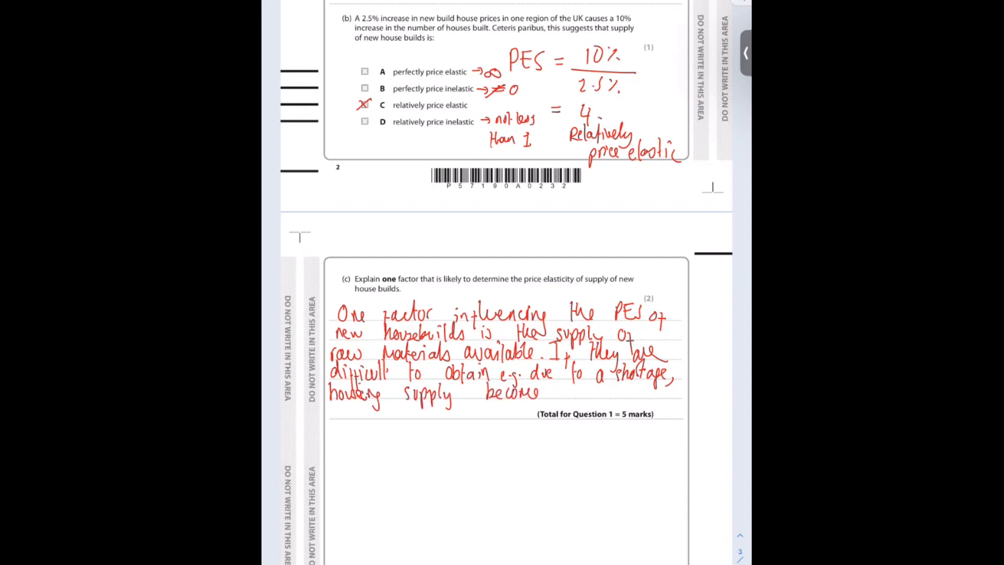
{"action": "type", "text": "More"}
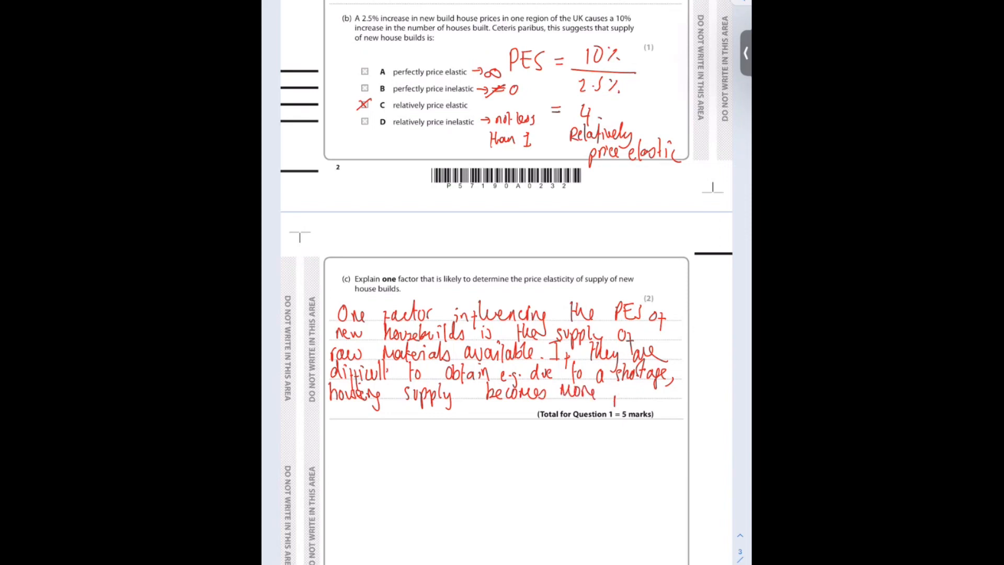
{"action": "type", "text": "price in"}
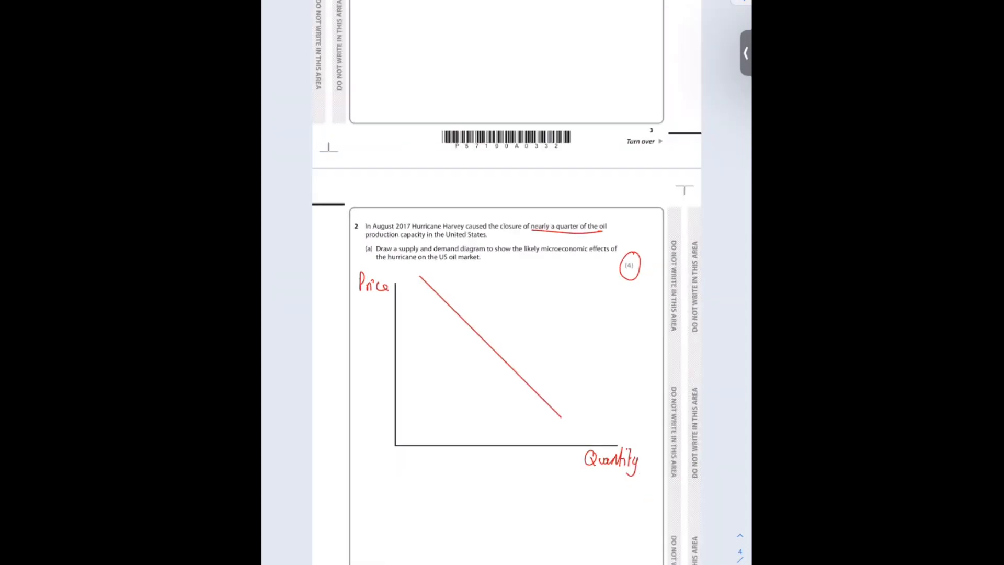
Step: Draw the supply curve, label Q1, dash the P1 line and add S2 left of S1
{"action": "left_click_drag", "start_coordinate": [428, 416], "coordinate": [598, 288]}
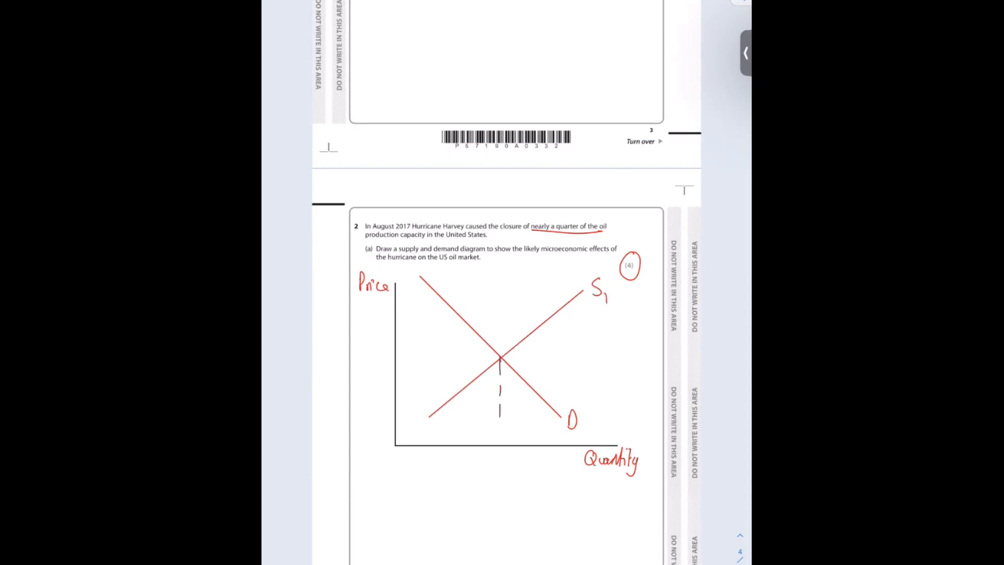
{"action": "type", "text": "Q1"}
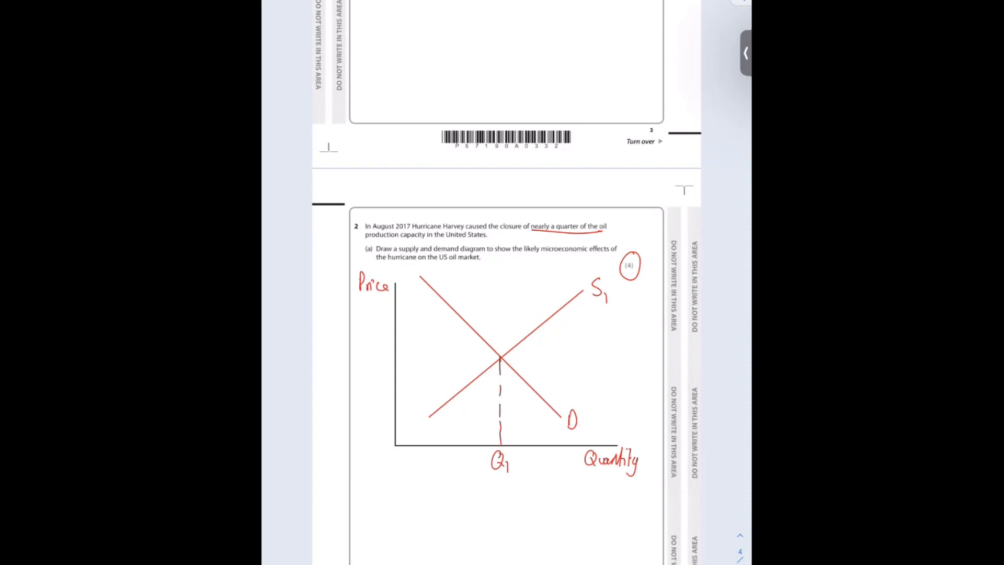
{"action": "left_click_drag", "start_coordinate": [397, 355], "coordinate": [500, 356]}
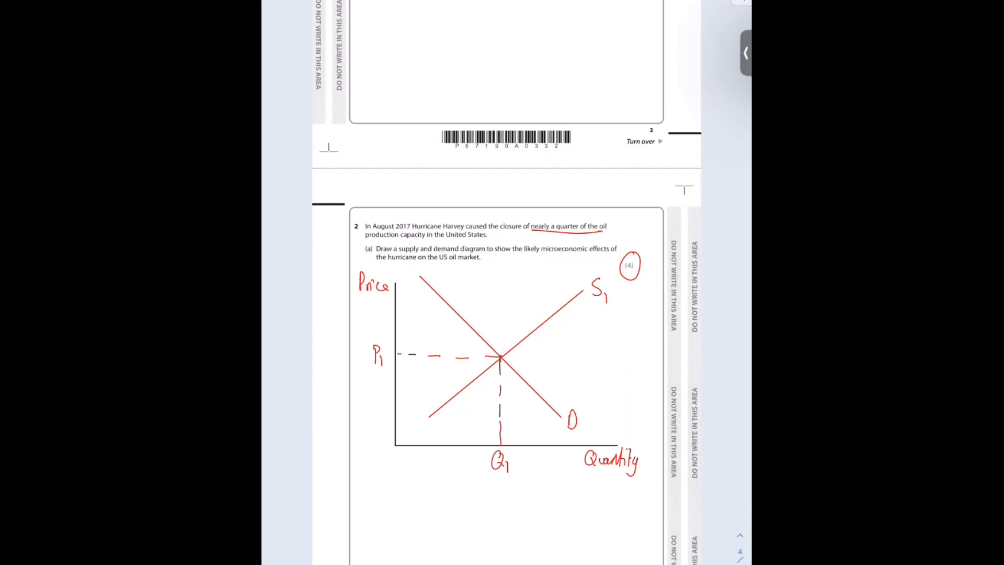
{"action": "left_click_drag", "start_coordinate": [403, 390], "coordinate": [576, 269]}
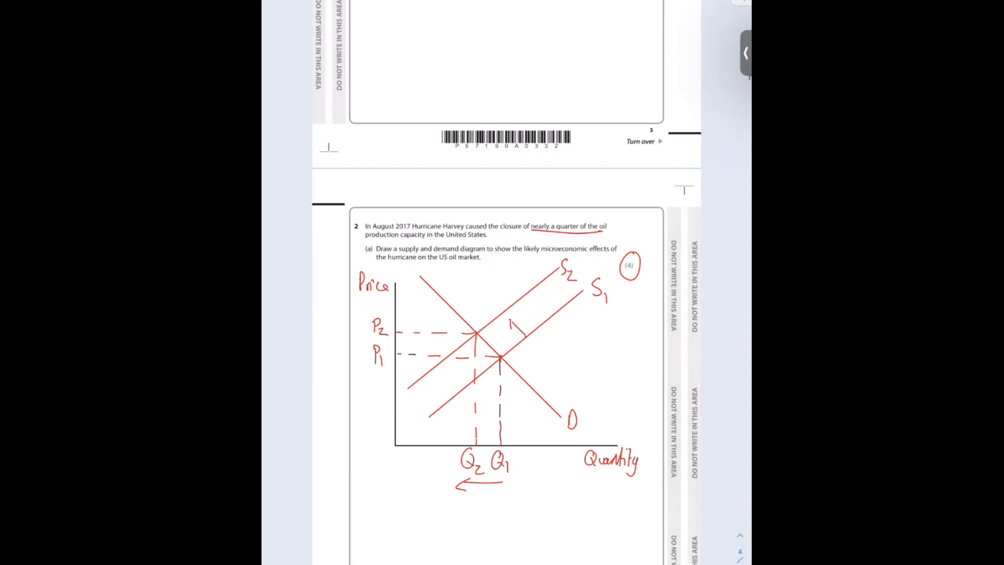
Step: Cross out options A and B in 2(b), and mark diagram C with an arrow and circled axis
{"action": "scroll", "scroll_direction": "down", "scroll_amount": 3}
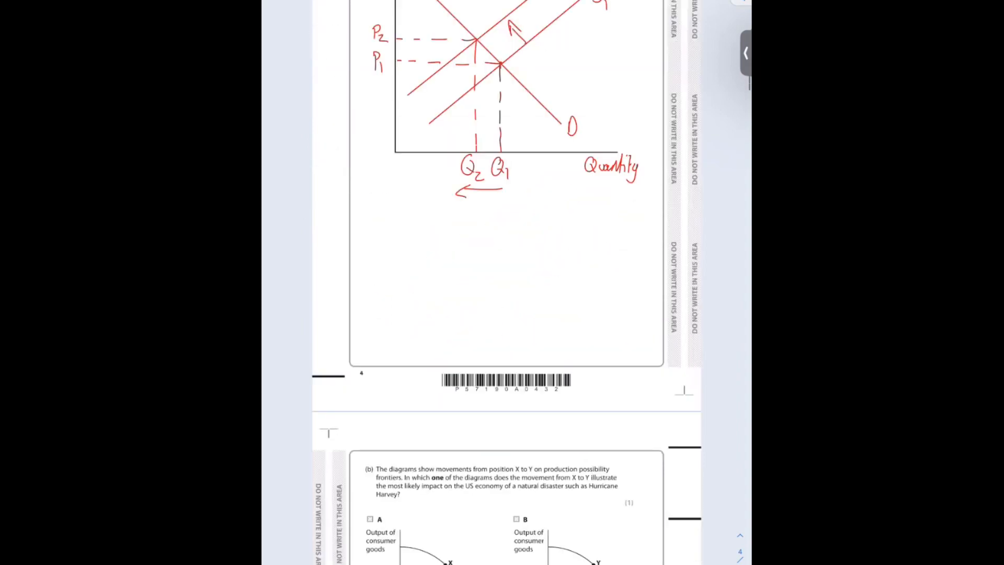
{"action": "scroll", "scroll_direction": "down", "scroll_amount": 3}
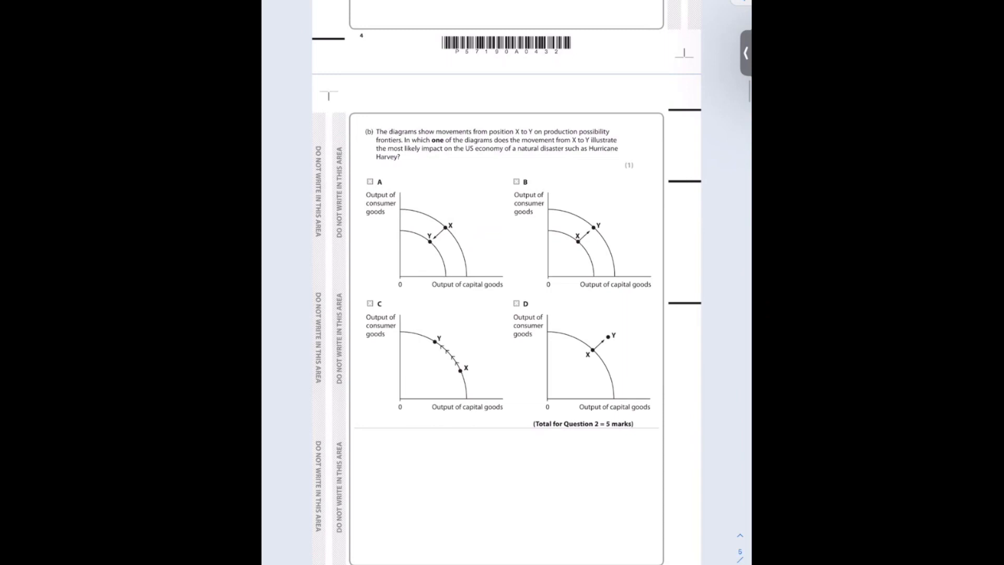
{"action": "left_click", "coordinate": [370, 181]}
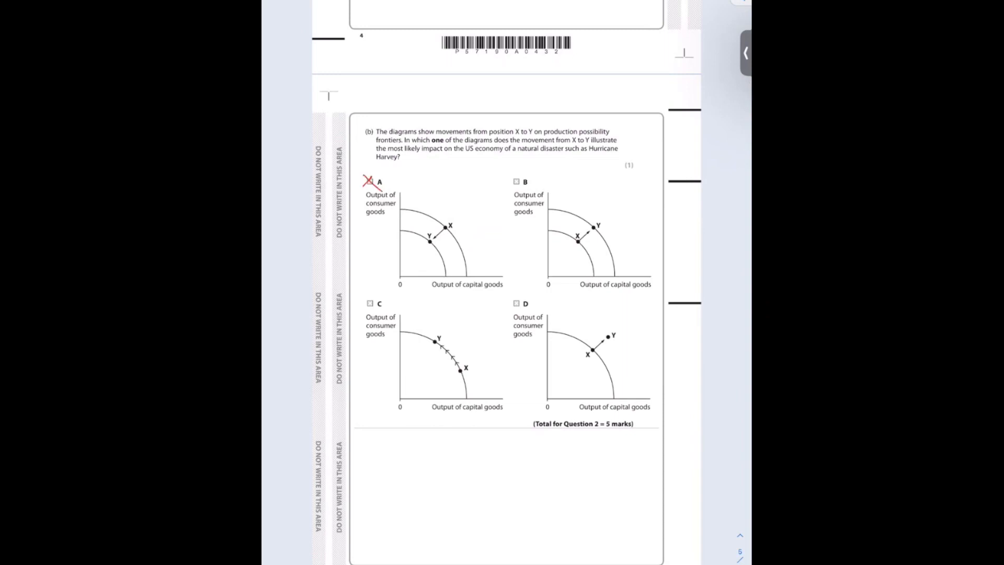
{"action": "left_click_drag", "start_coordinate": [515, 176], "coordinate": [650, 294]}
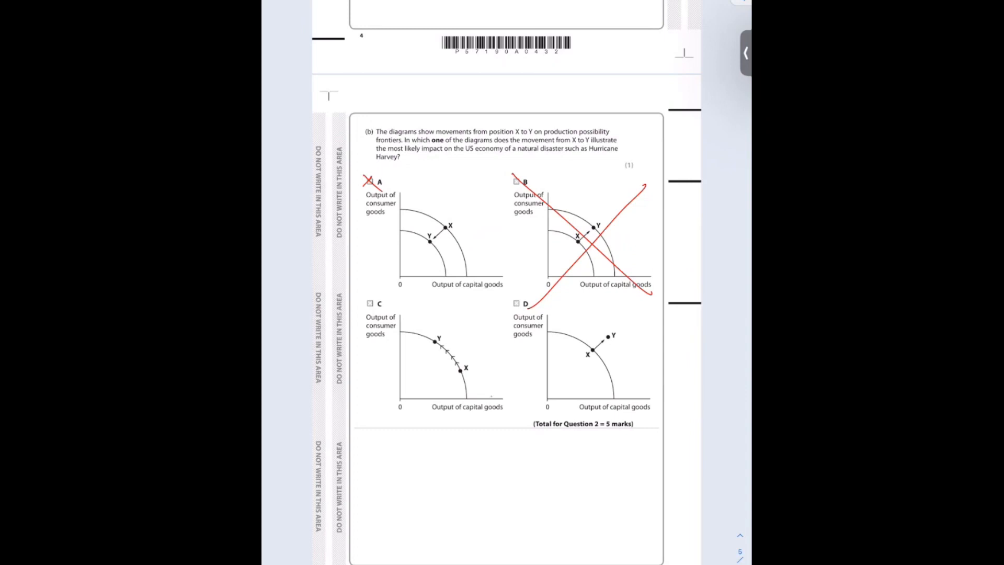
{"action": "left_click_drag", "start_coordinate": [423, 410], "coordinate": [512, 407]}
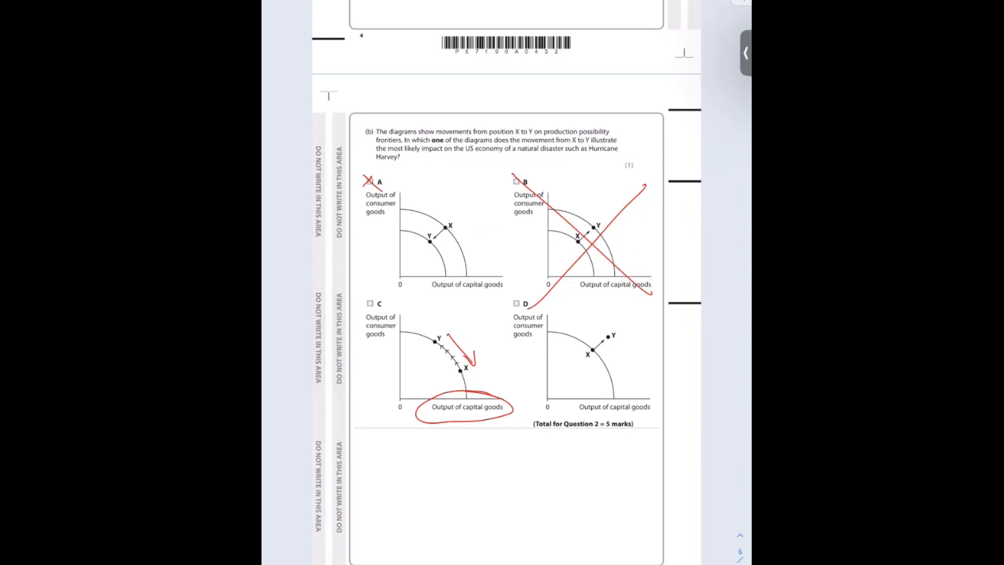
{"action": "left_click_drag", "start_coordinate": [531, 304], "coordinate": [640, 410]}
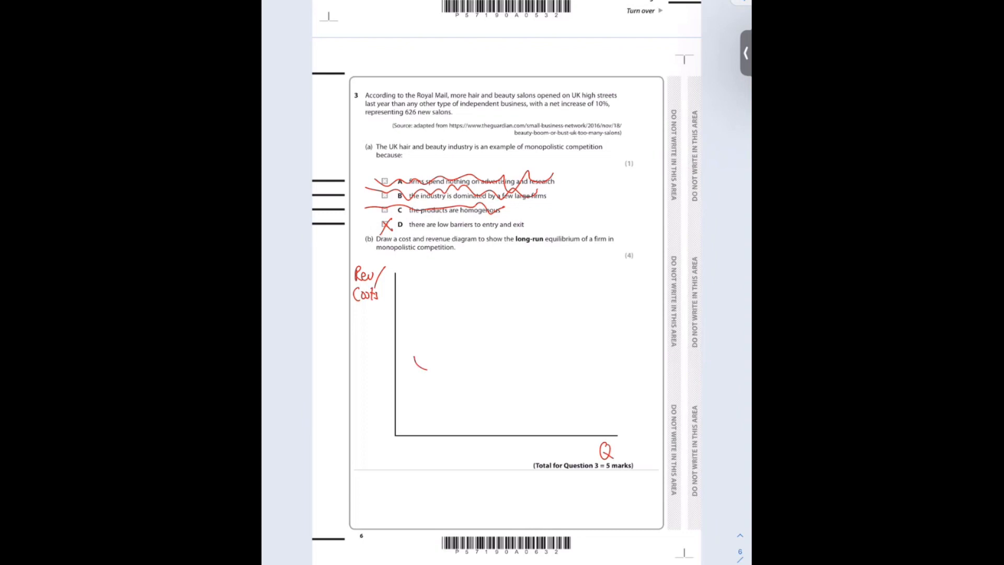
Step: Scroll down further through the paper toward Question 3
{"action": "scroll", "scroll_direction": "down", "scroll_amount": 3}
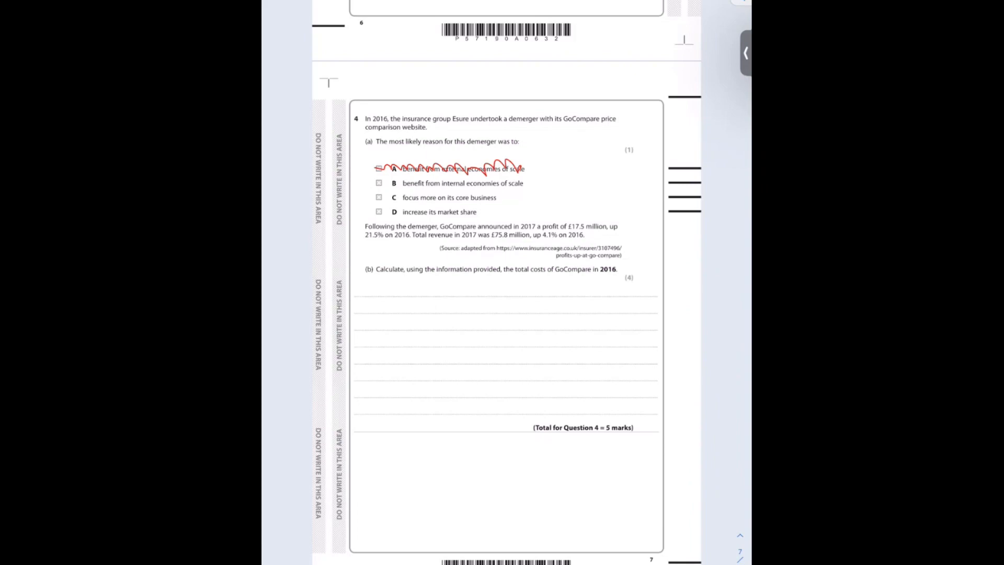
Step: Scribble out option B and mark option C as the Question 4(a) answer
{"action": "left_click_drag", "start_coordinate": [438, 183], "coordinate": [519, 183]}
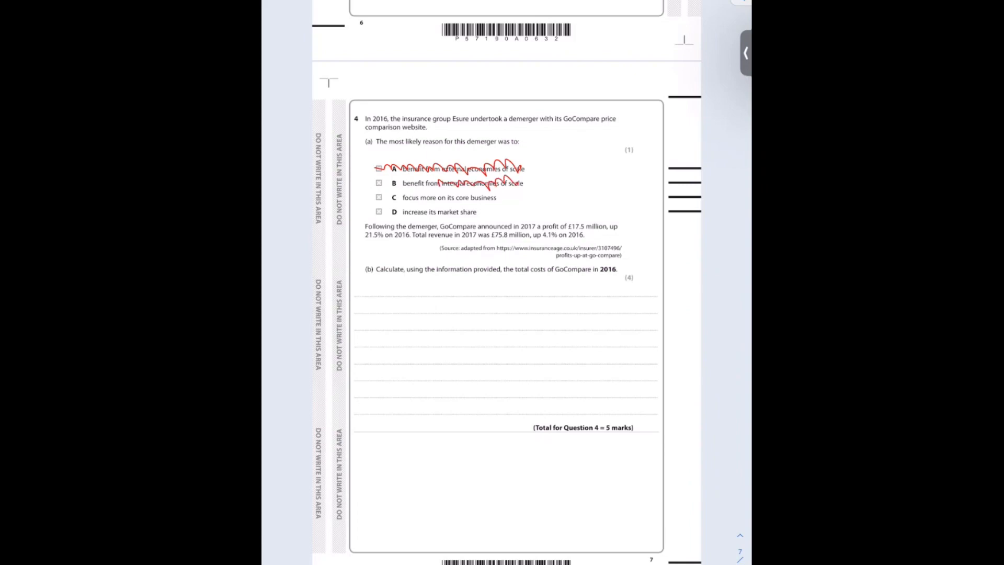
{"action": "left_click_drag", "start_coordinate": [377, 183], "coordinate": [474, 213]}
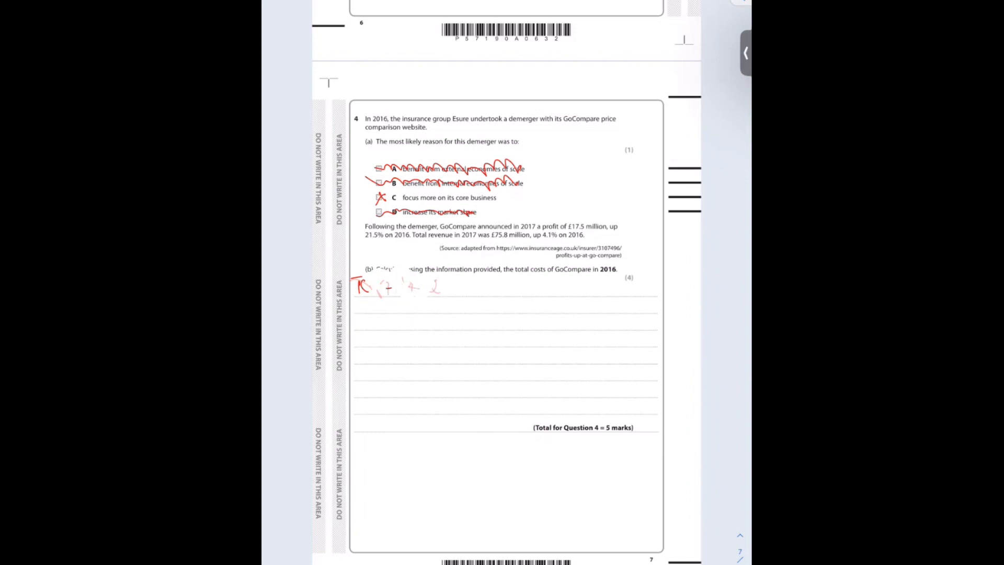
{"action": "scroll", "scroll_direction": "down", "scroll_amount": 3}
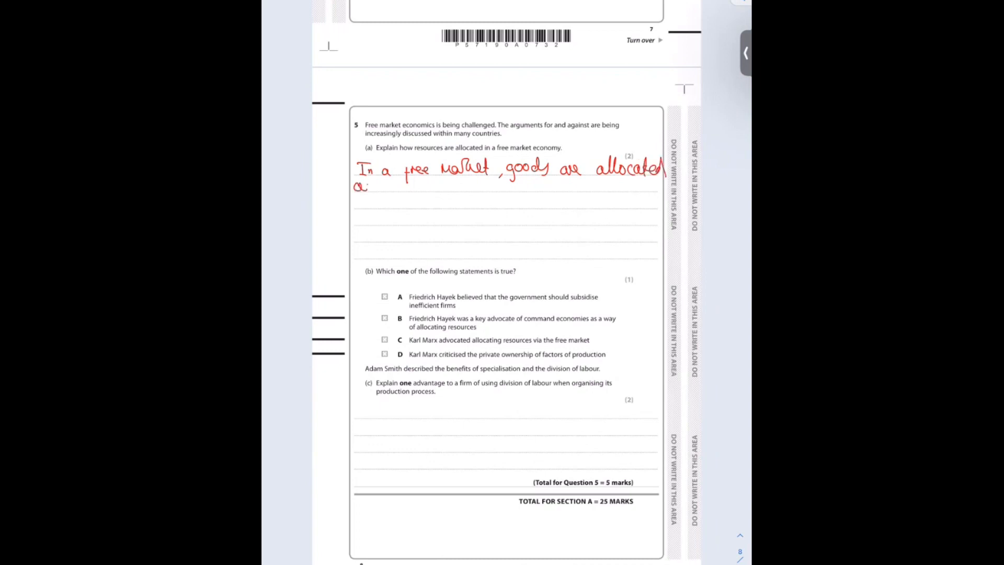
Step: Write 'according to the price mechanism.' in red for 5(a), then begin 'For examp'
{"action": "type", "text": "according"}
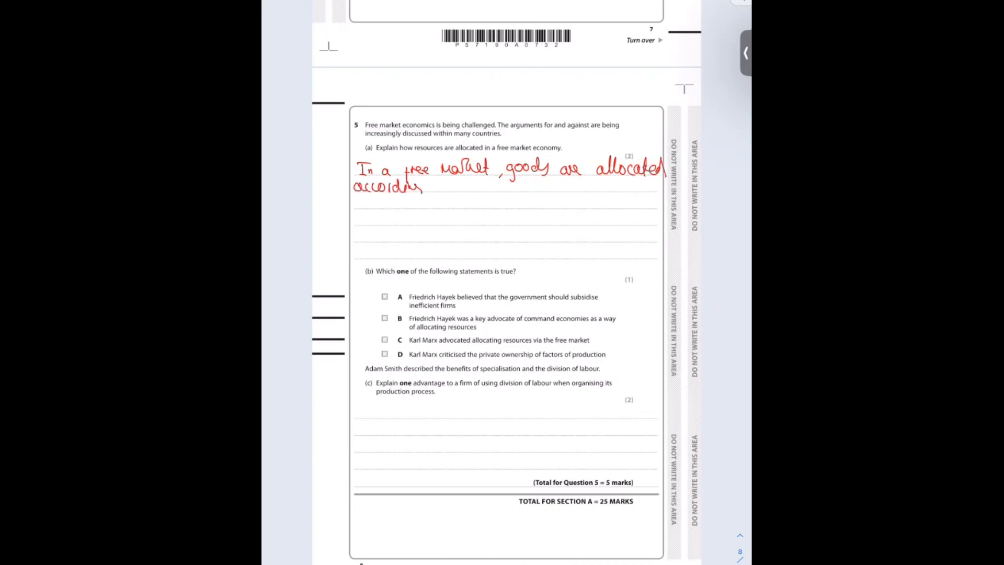
{"action": "type", "text": "to"}
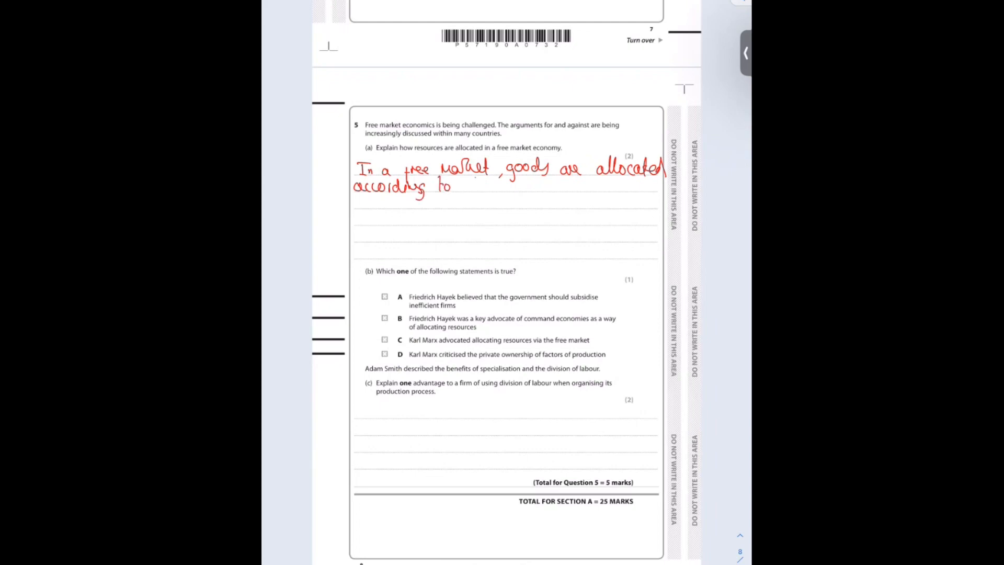
{"action": "type", "text": "the price mechanism."}
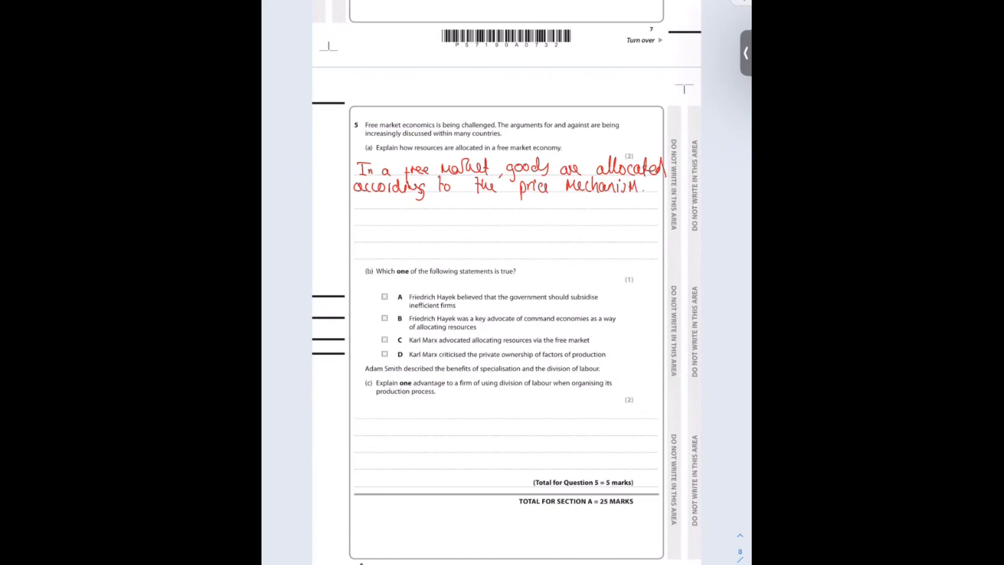
{"action": "type", "text": "For example, if demand for a good"}
{"action": "type", "text": "In division of labour, workers bec"}
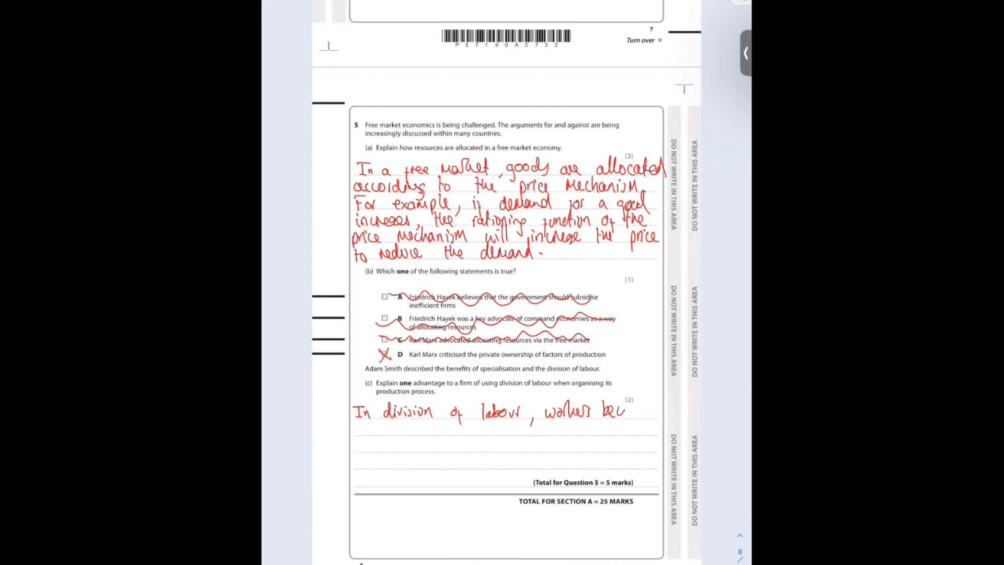
Step: Handwrite 'more specialised at doing their roles.' in red to finish the 5(c) answer
{"action": "type", "text": "more specialised at doing their roles."}
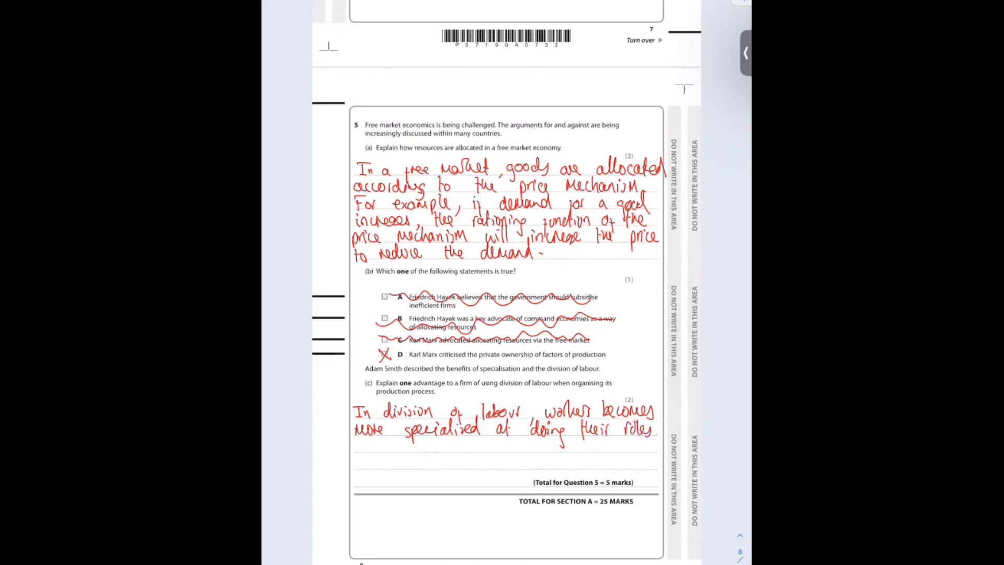